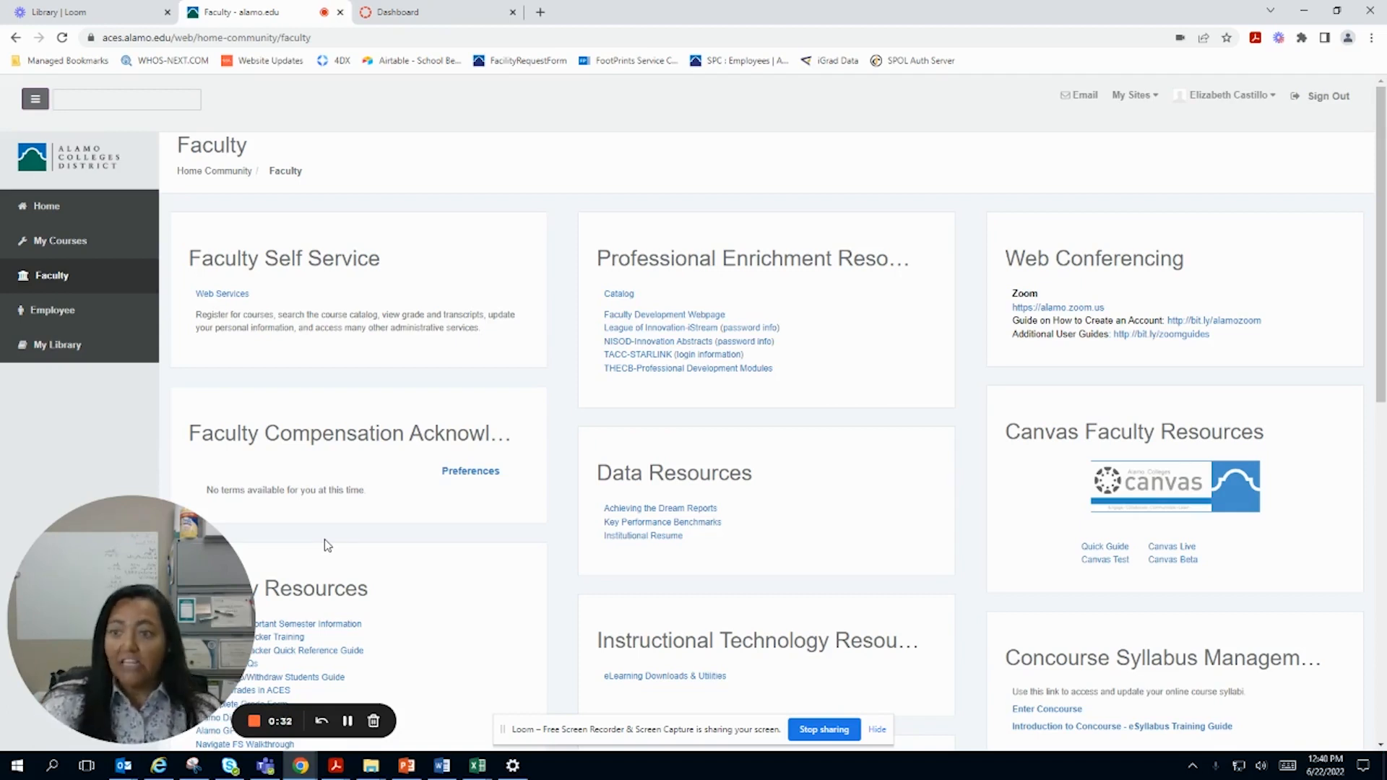
pyautogui.moveTo(315, 553)
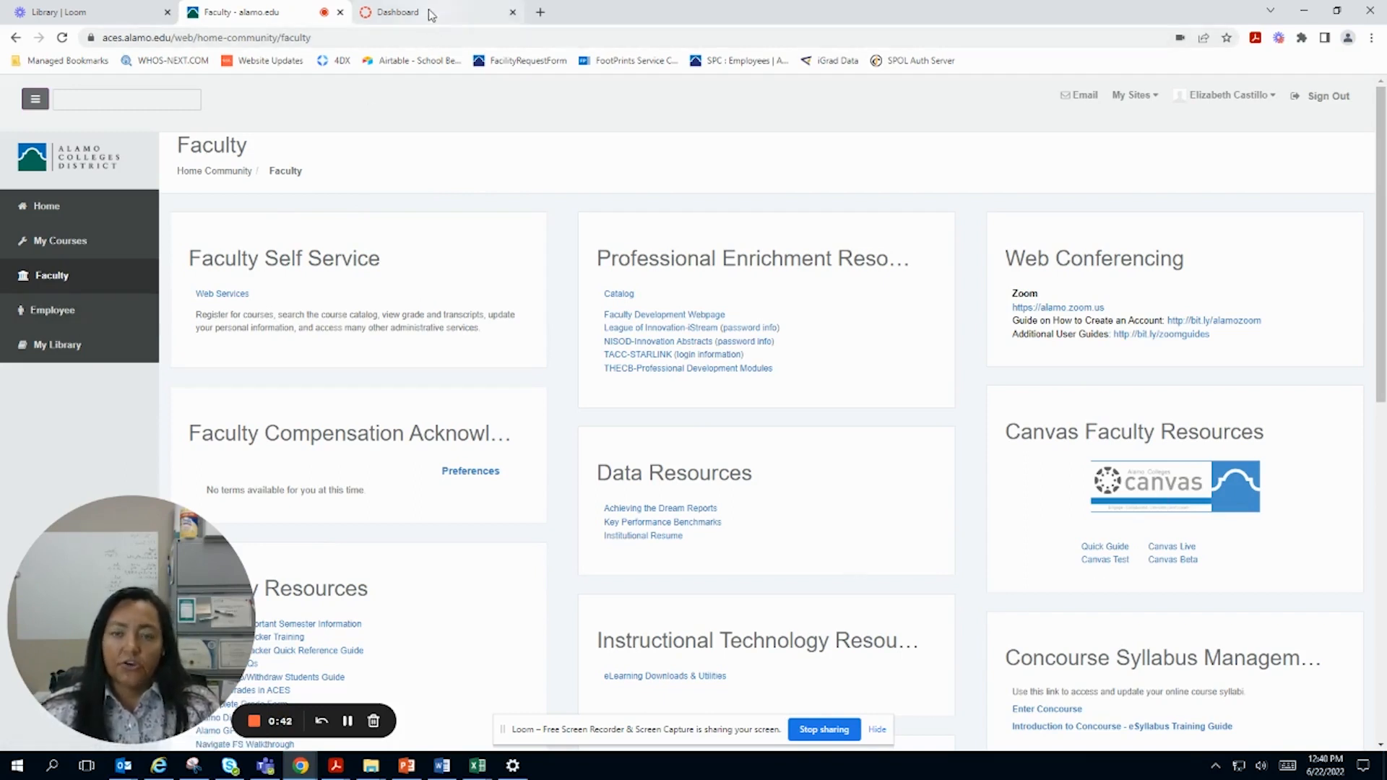
# Step: Go to the Canvas dashboard and enter the Brainfuse Resources course home page
pyautogui.click(436, 13)
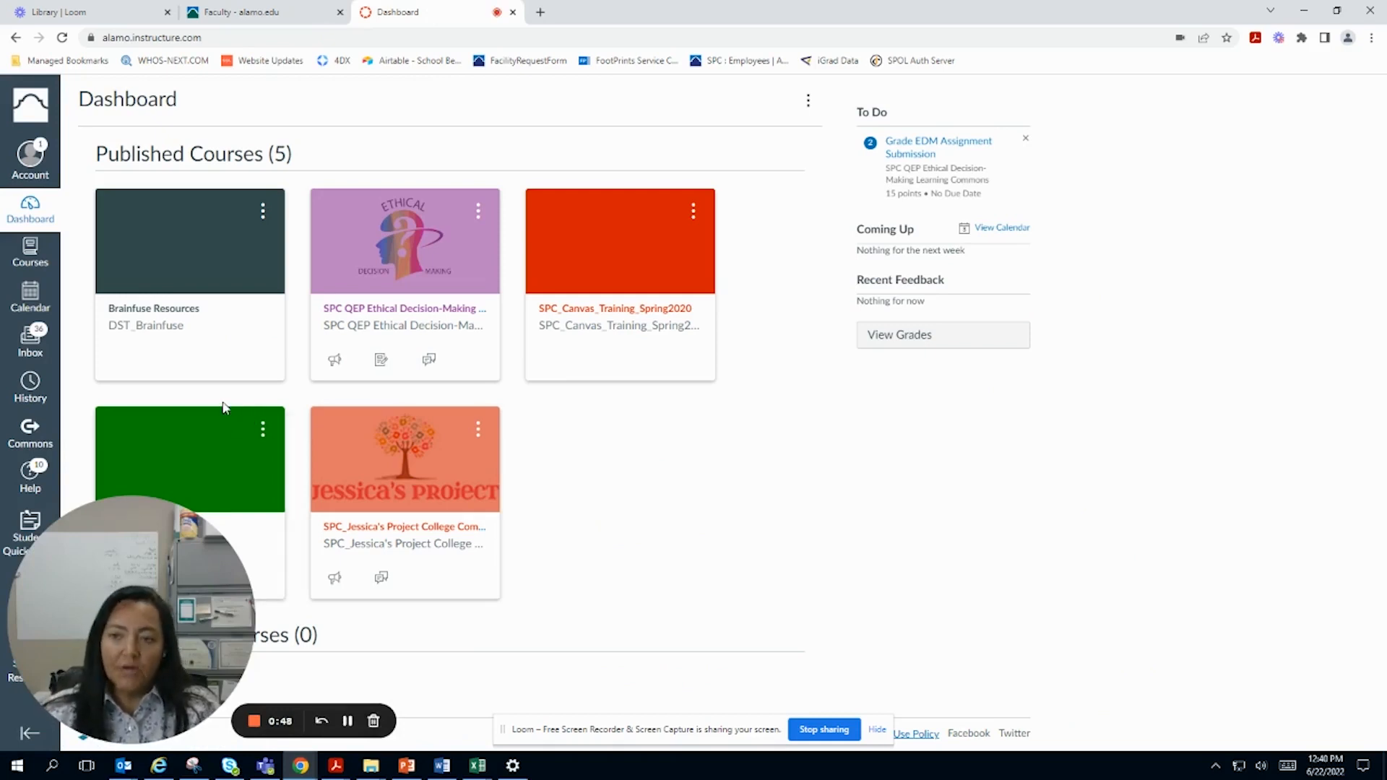
pyautogui.moveTo(158, 344)
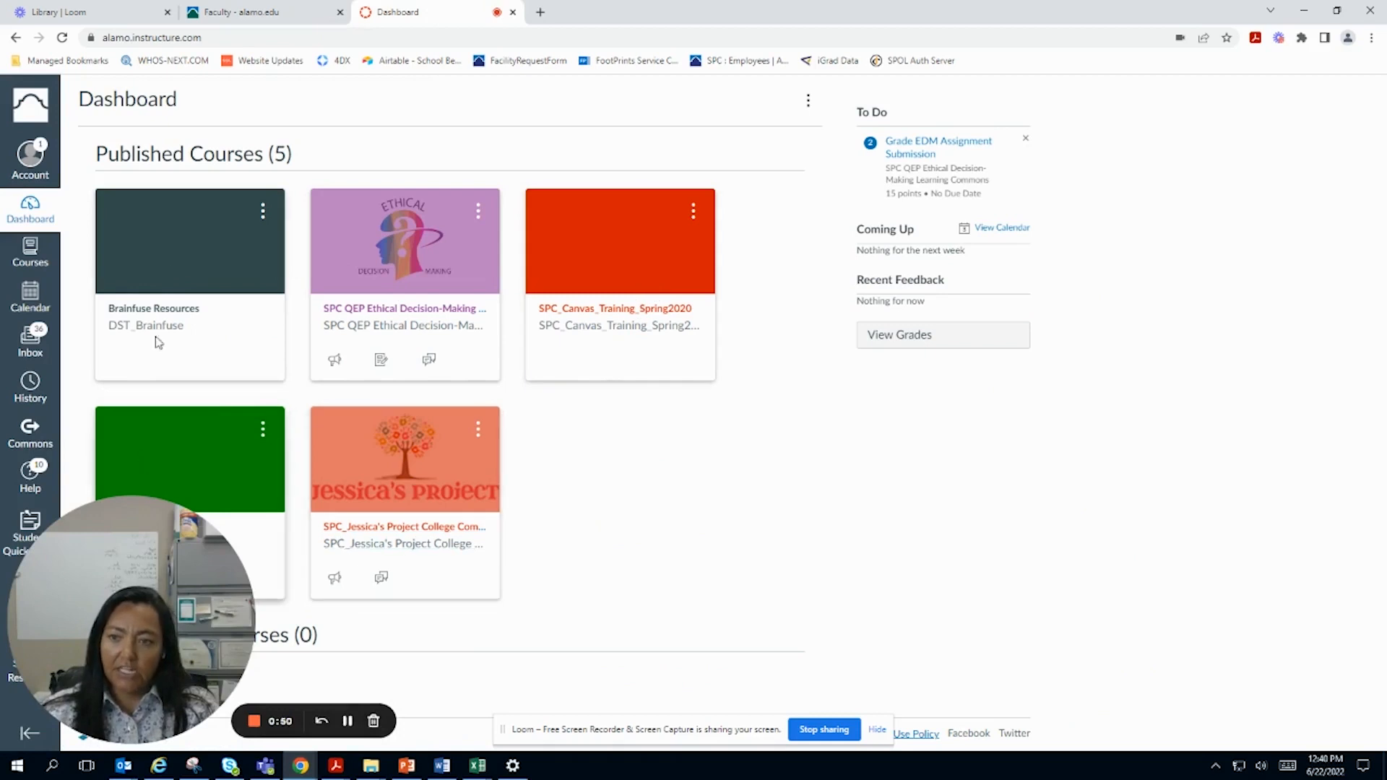
pyautogui.moveTo(176, 442)
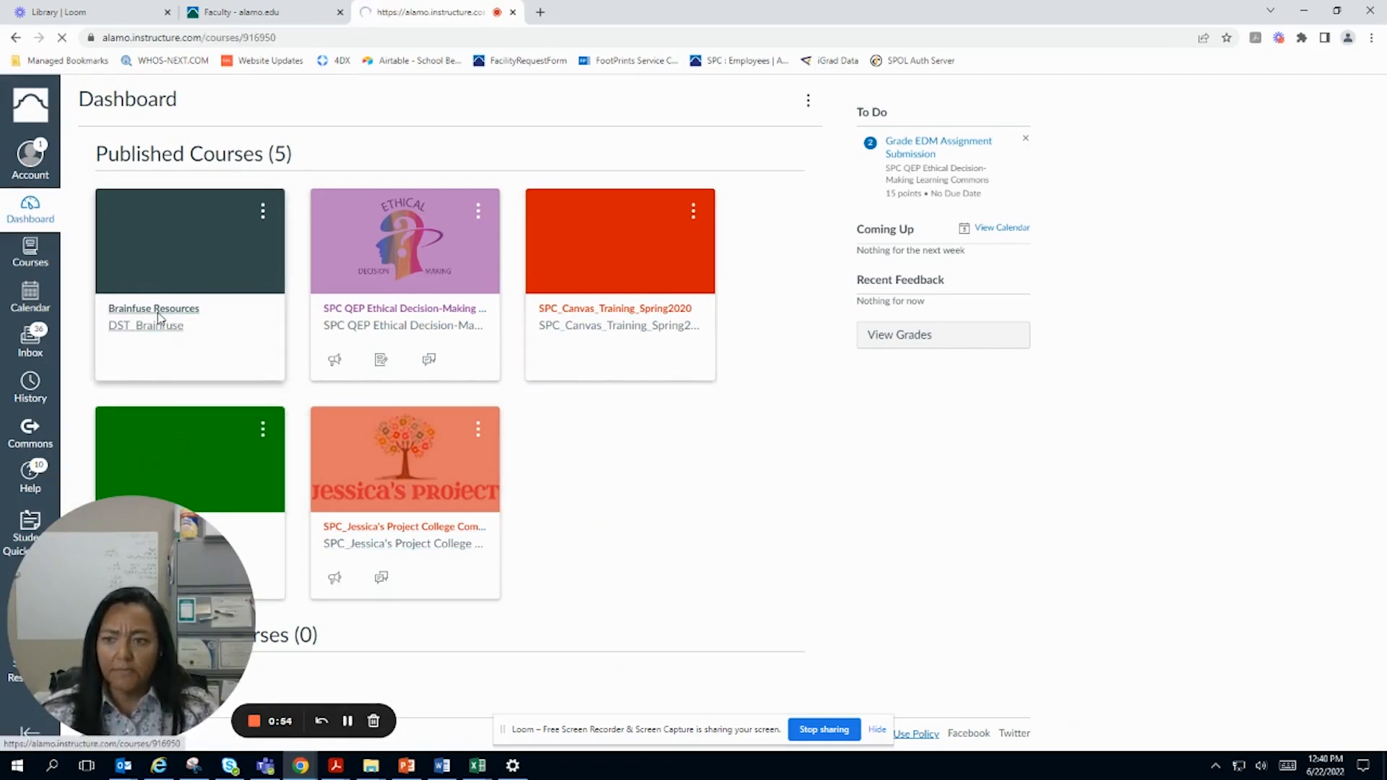
pyautogui.click(153, 308)
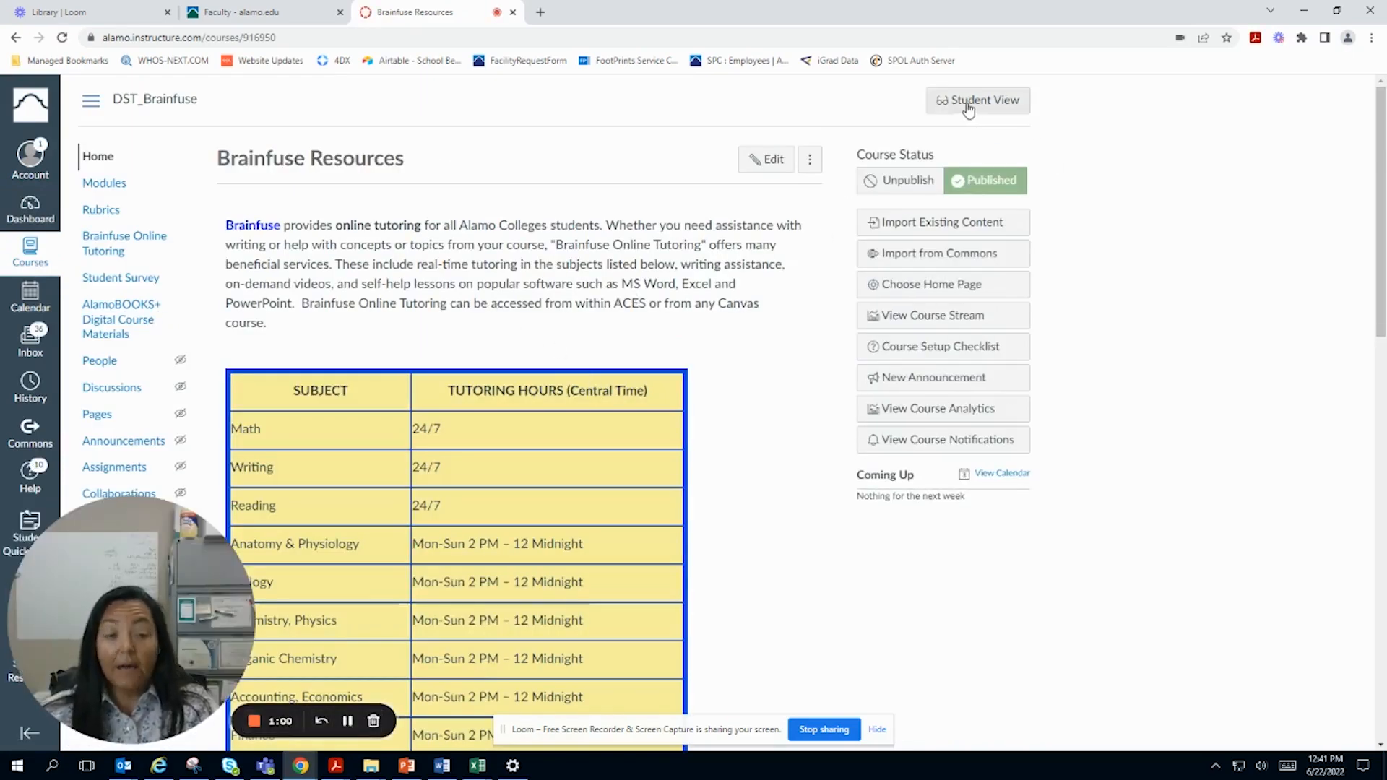
# Step: Turn on Student View so the Brainfuse Resources home page shows the student navigation menu
pyautogui.click(977, 99)
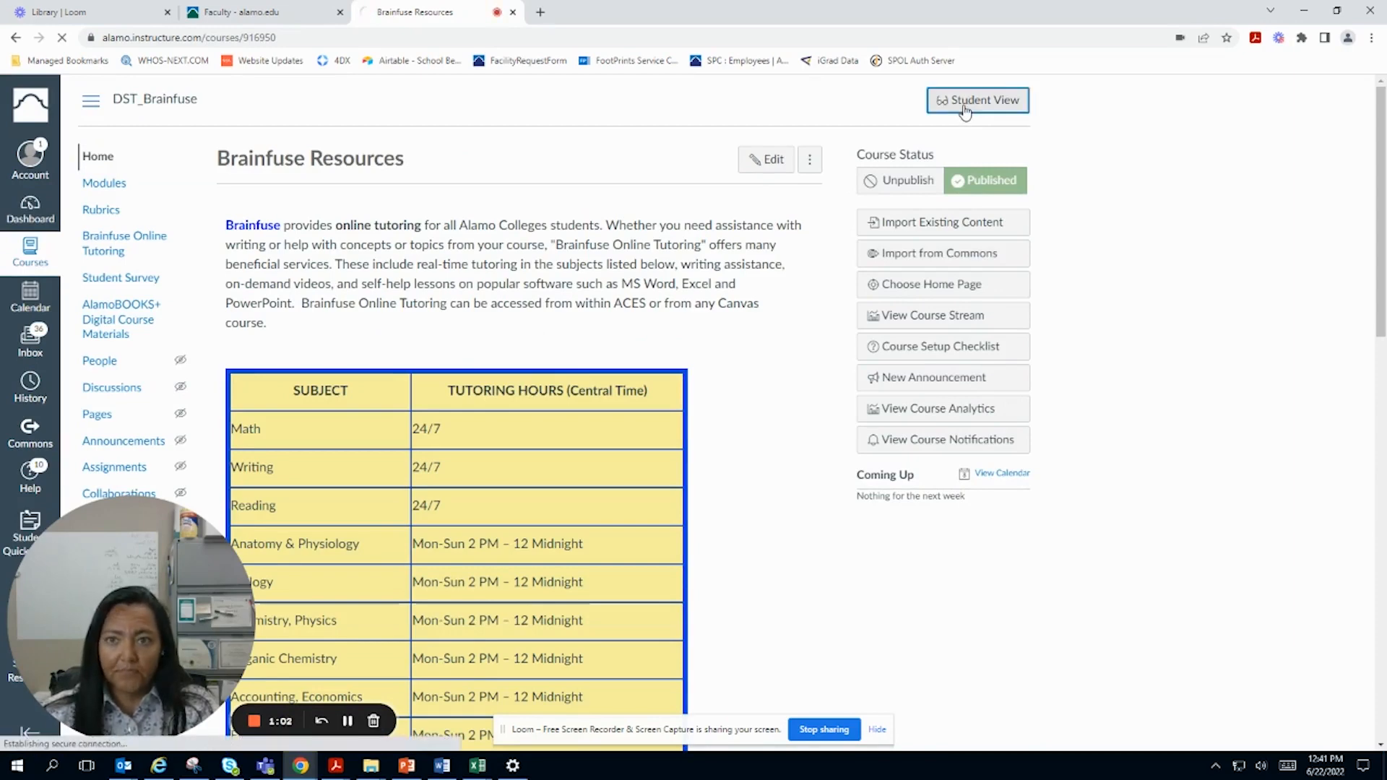
pyautogui.click(977, 100)
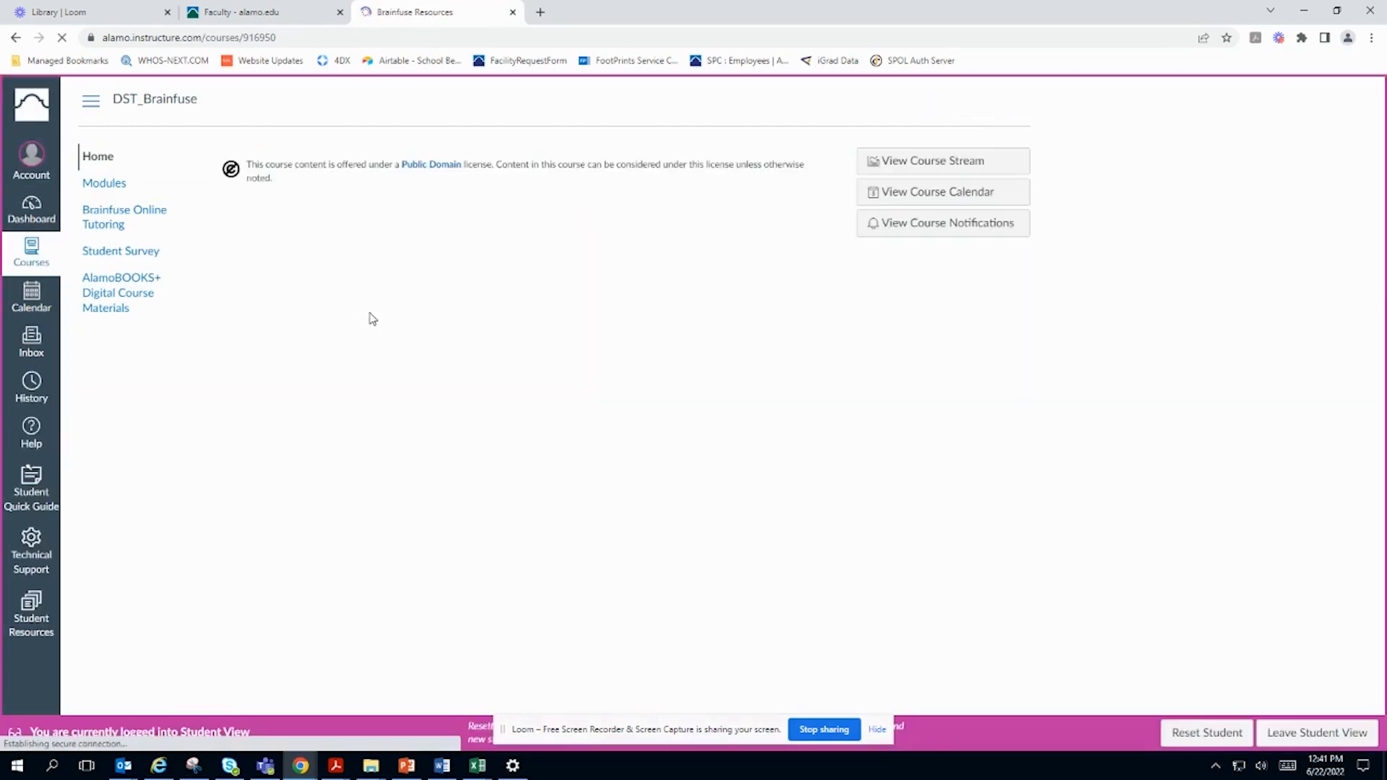
pyautogui.click(125, 217)
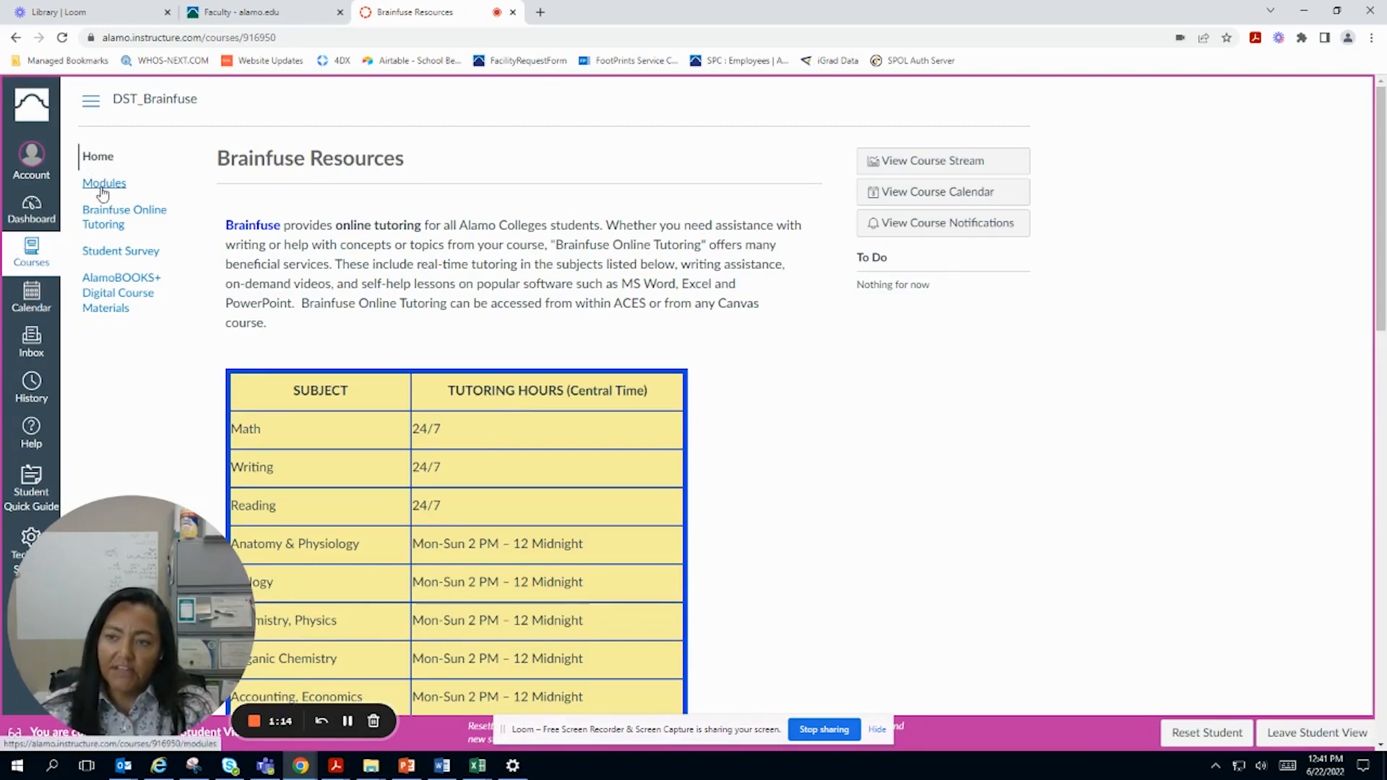
pyautogui.moveTo(104, 217)
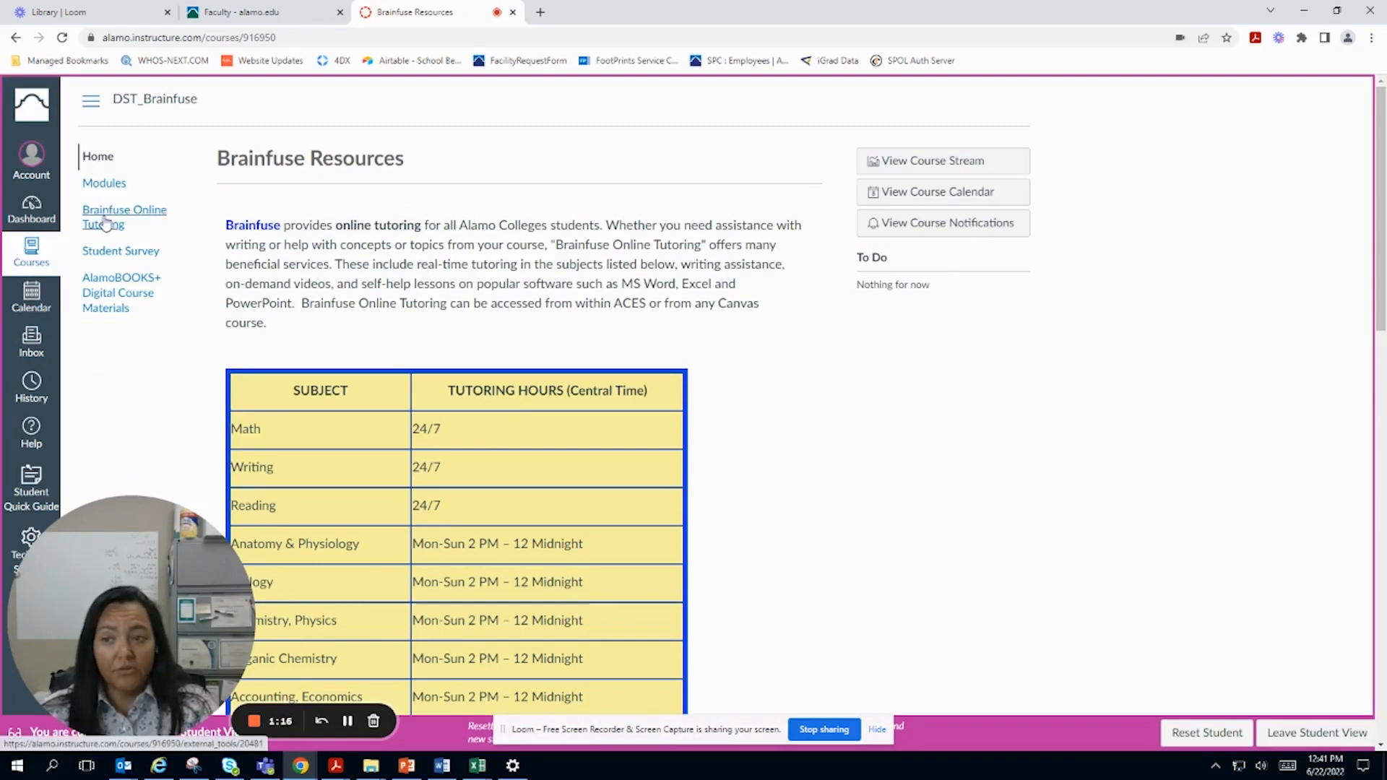
# Step: Bring up the Brainfuse Online Tutoring page from the course navigation menu
pyautogui.click(125, 217)
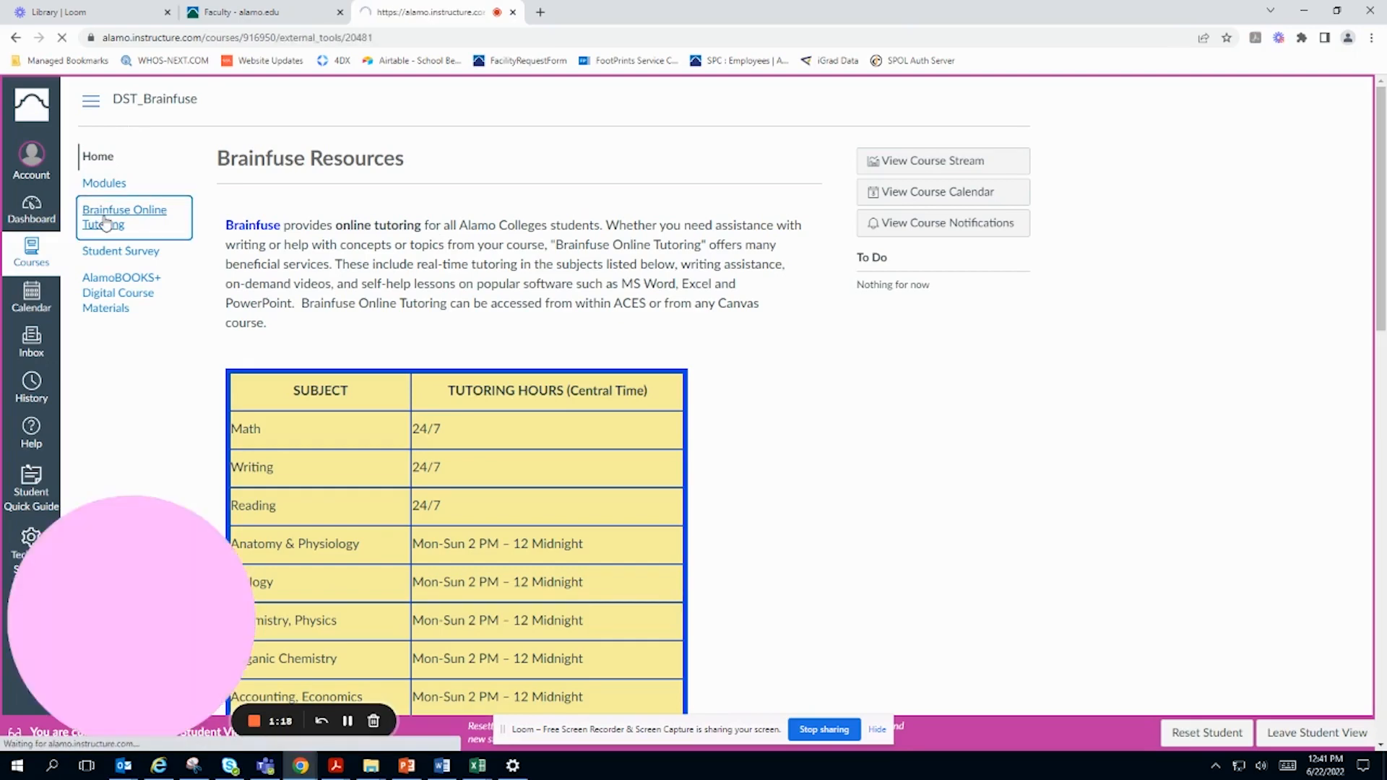
pyautogui.click(124, 217)
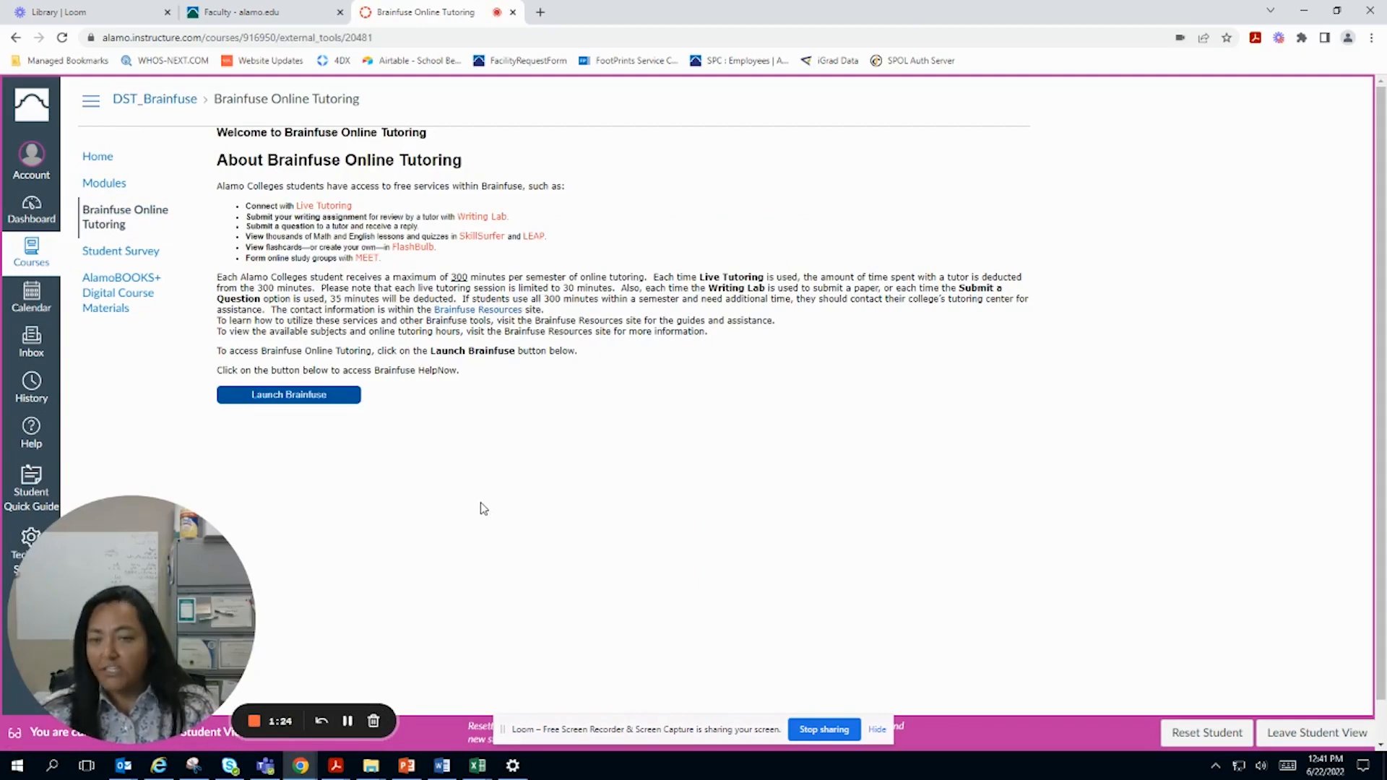
pyautogui.moveTo(399, 194)
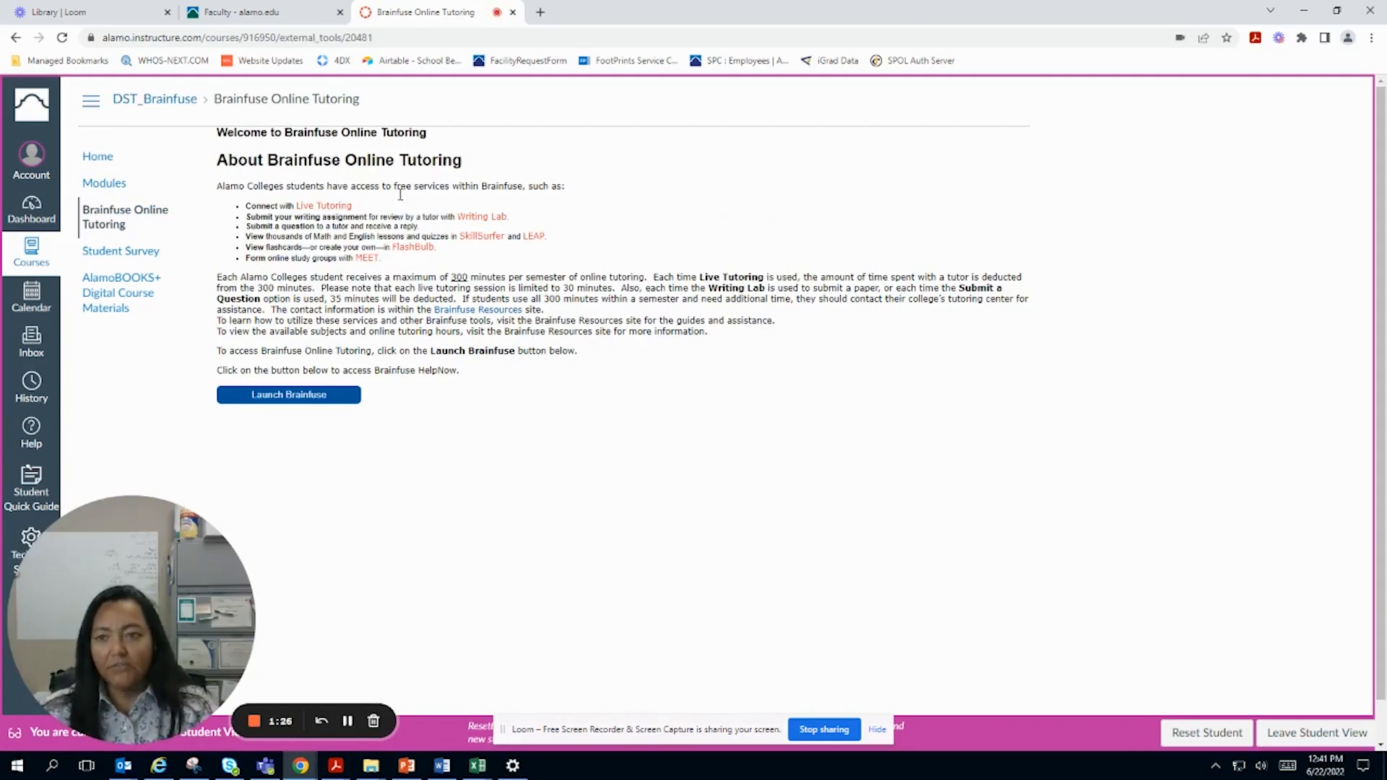
pyautogui.moveTo(427, 549)
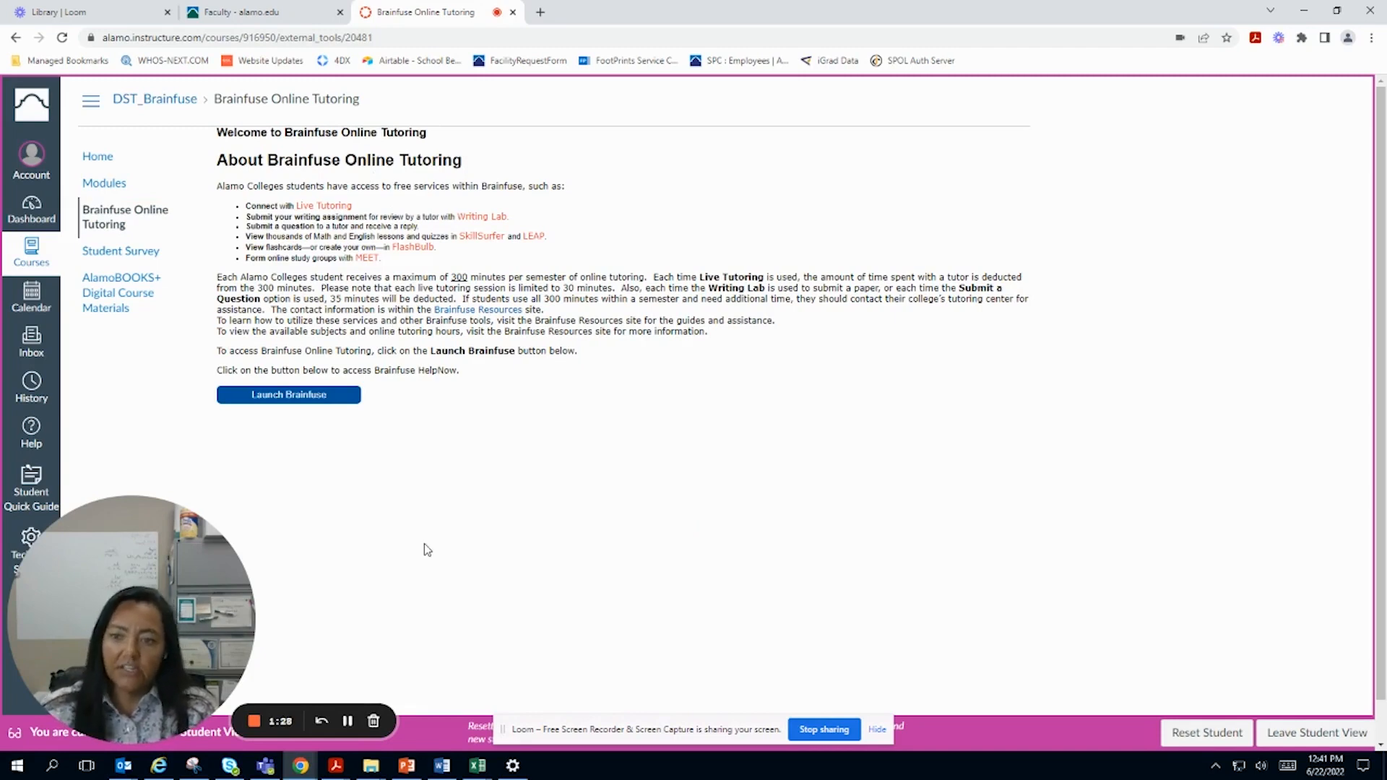
pyautogui.moveTo(266, 416)
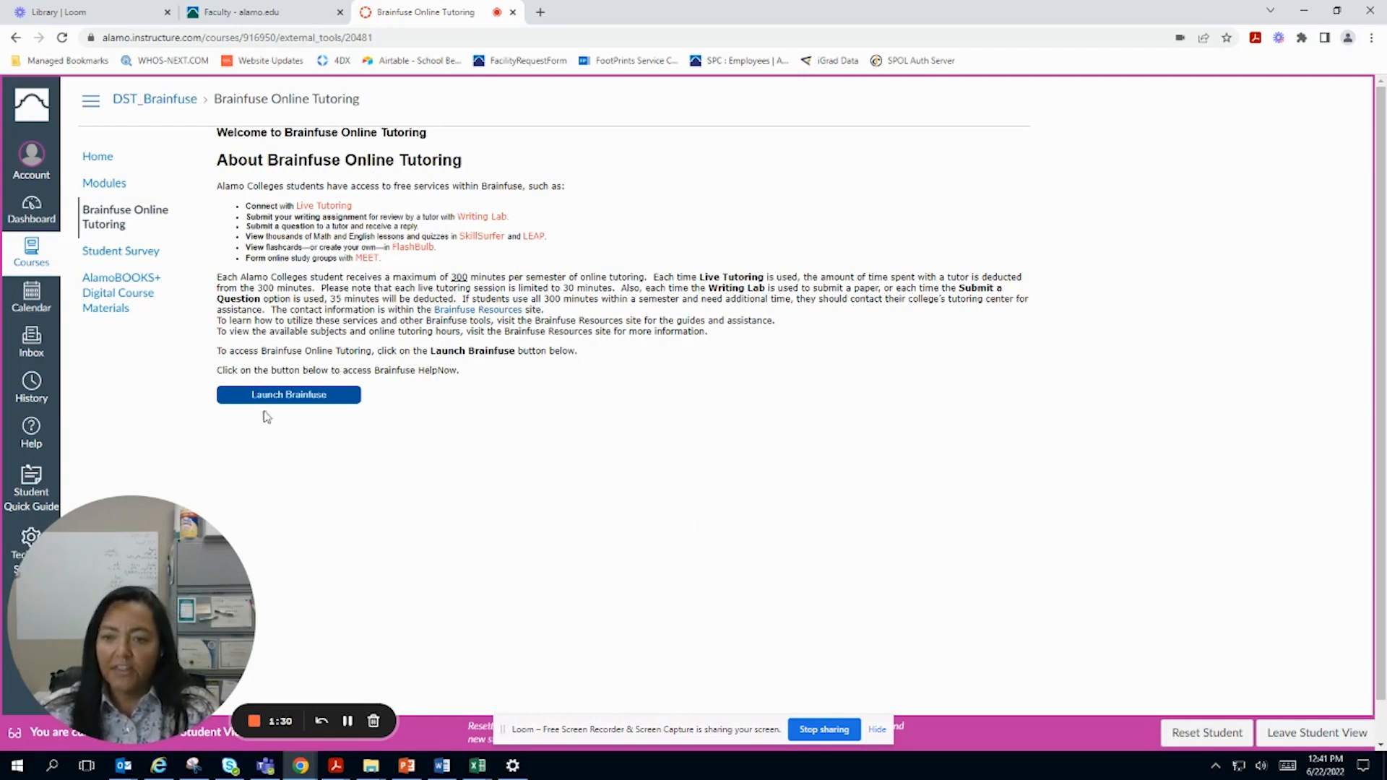
# Step: Launch Brainfuse HelpNow for Alamo Colleges District in a new tab
pyautogui.click(287, 395)
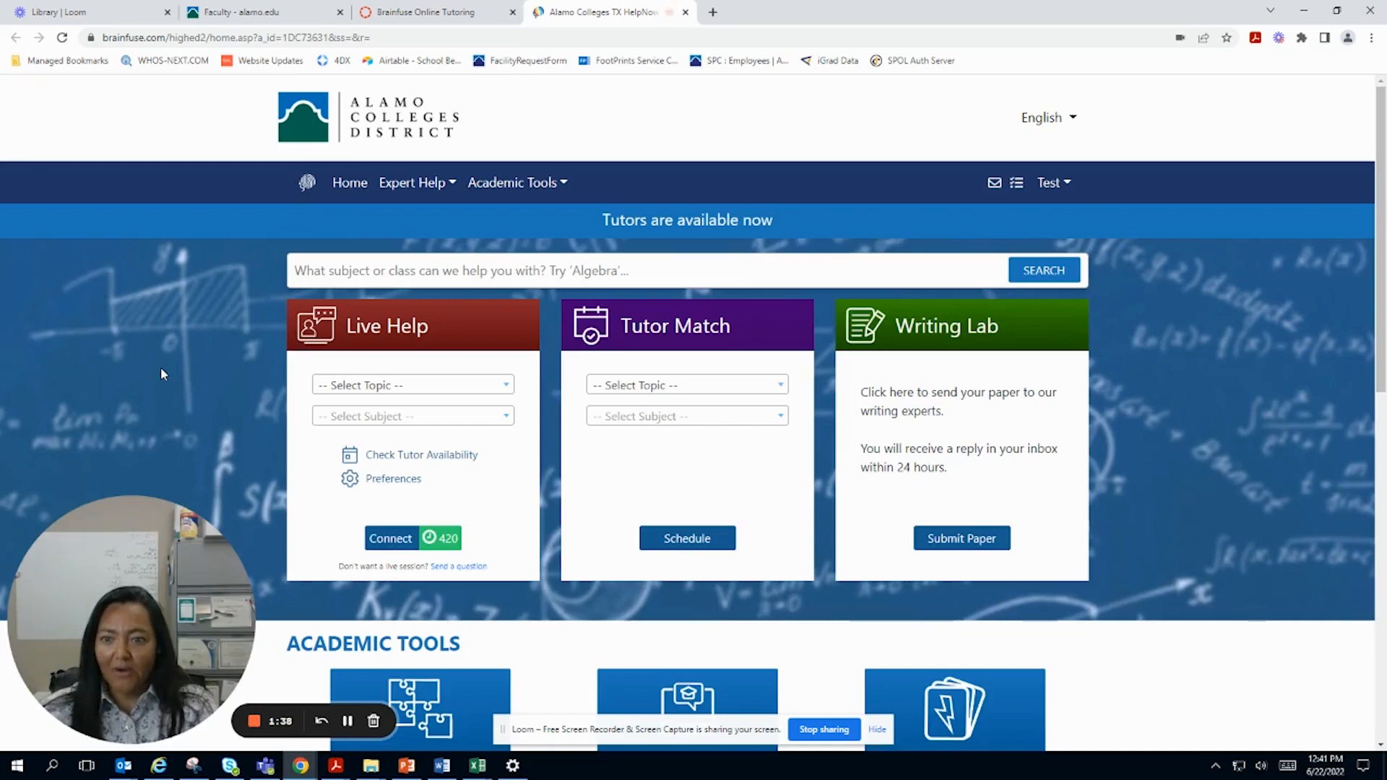
pyautogui.moveTo(338, 344)
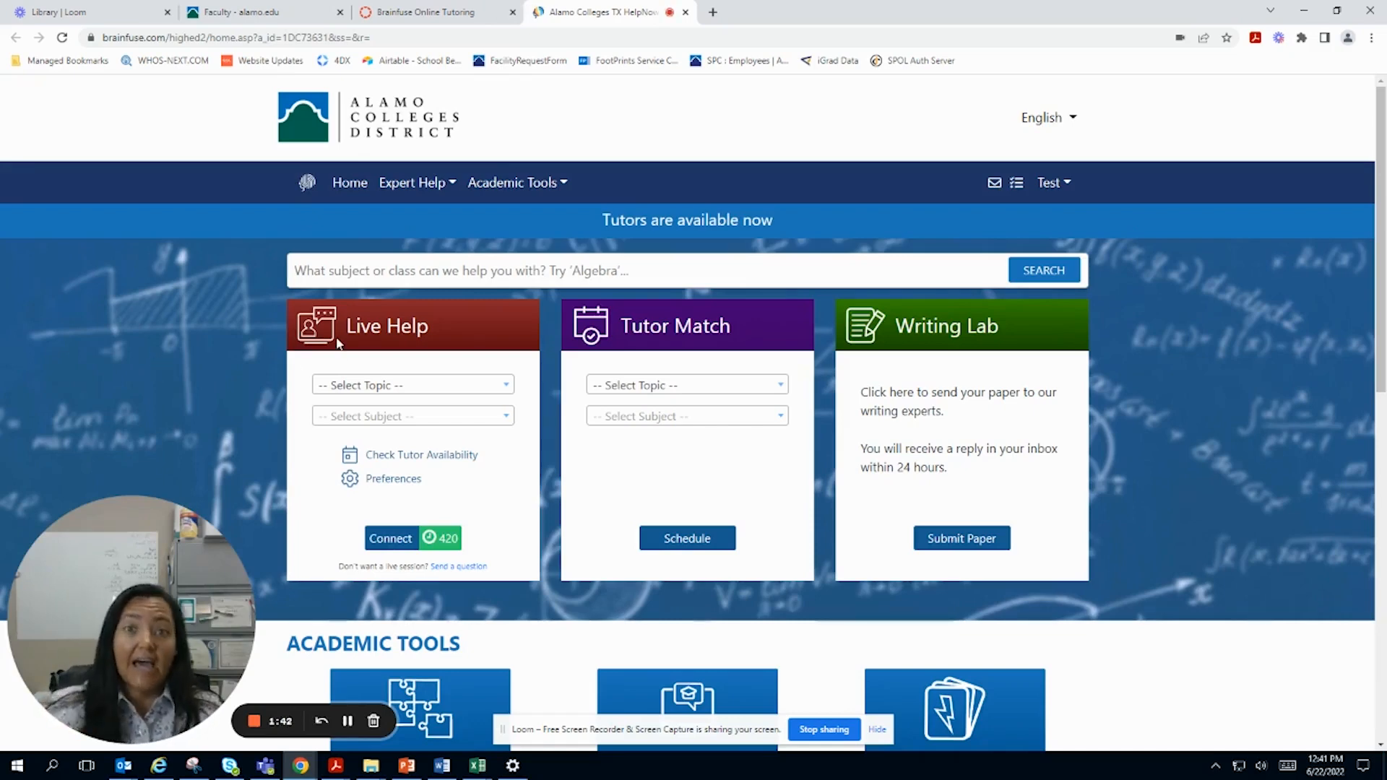
pyautogui.moveTo(377, 393)
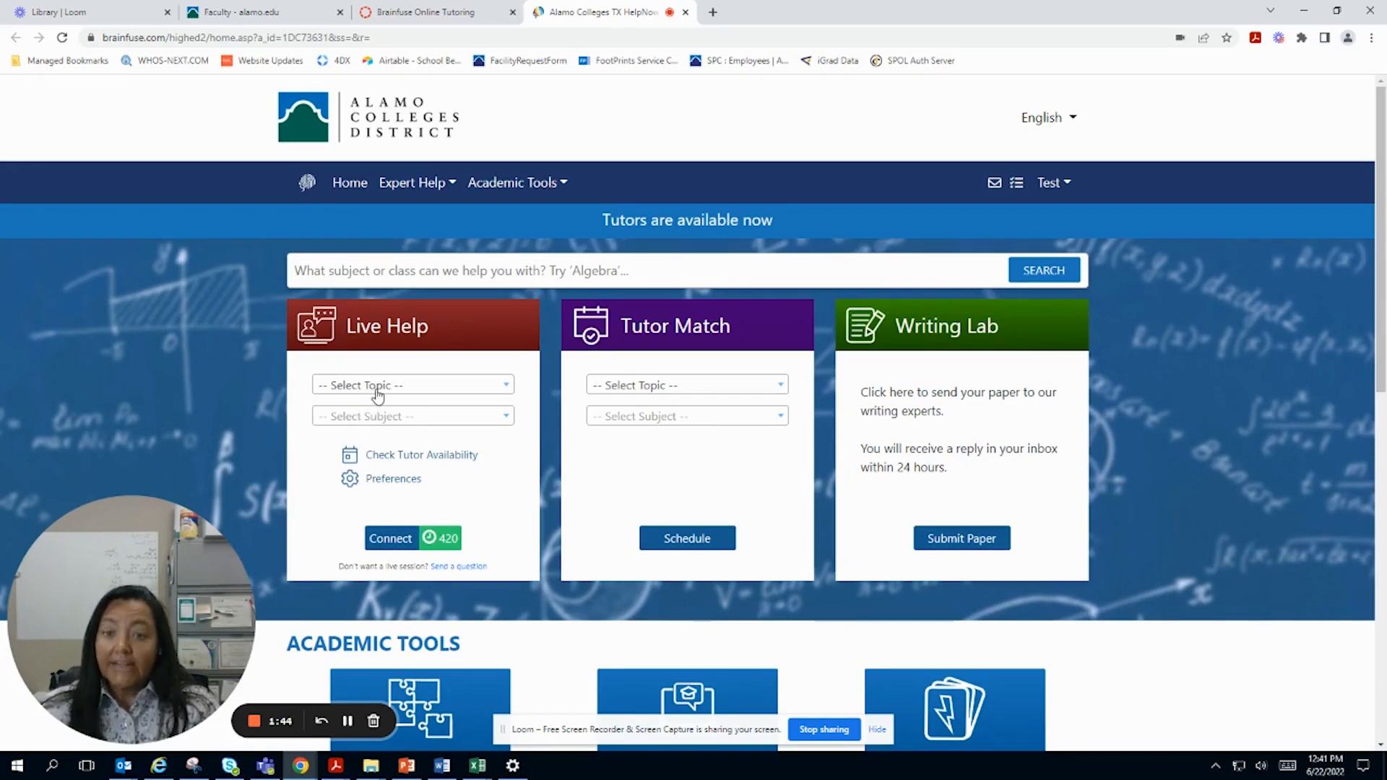
# Step: Set Live Help to the Math topic with College Algebra as the subject
pyautogui.click(412, 384)
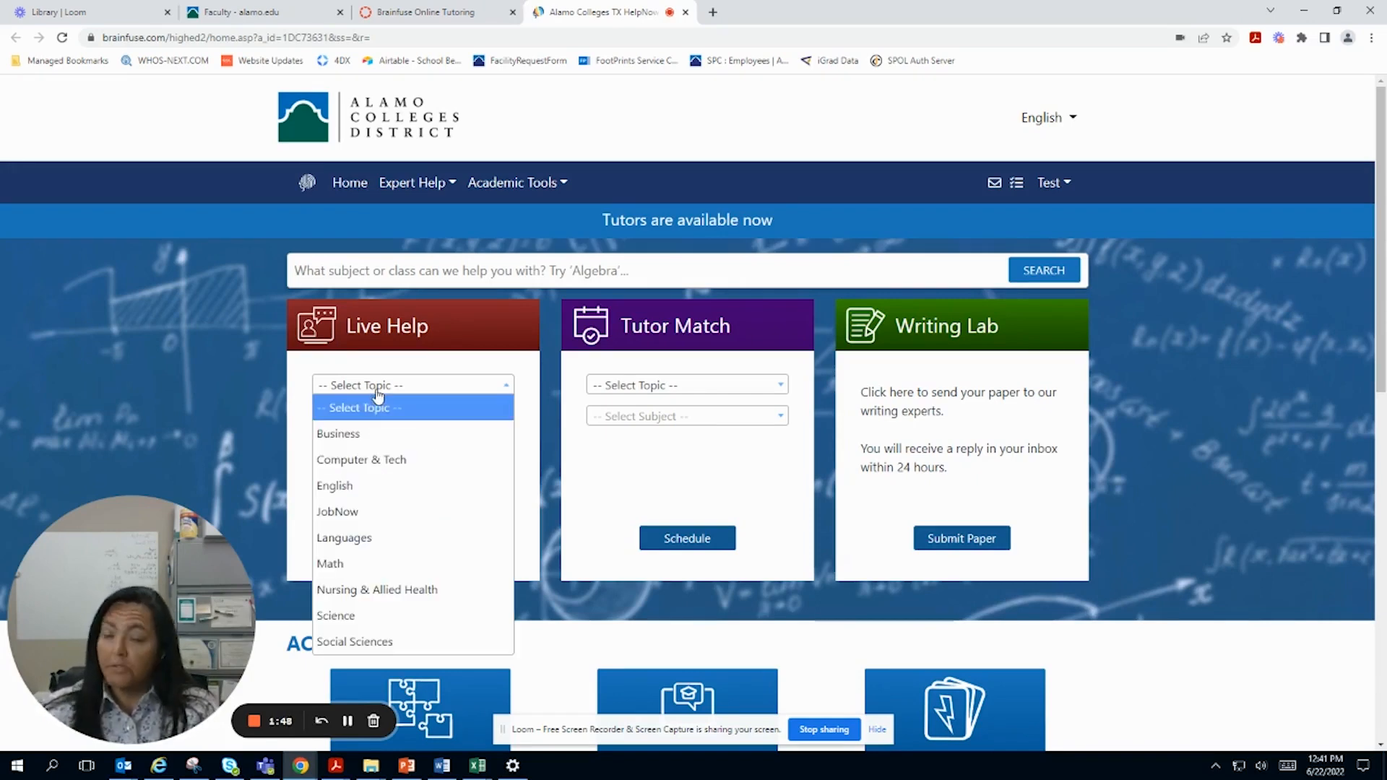
pyautogui.moveTo(375, 589)
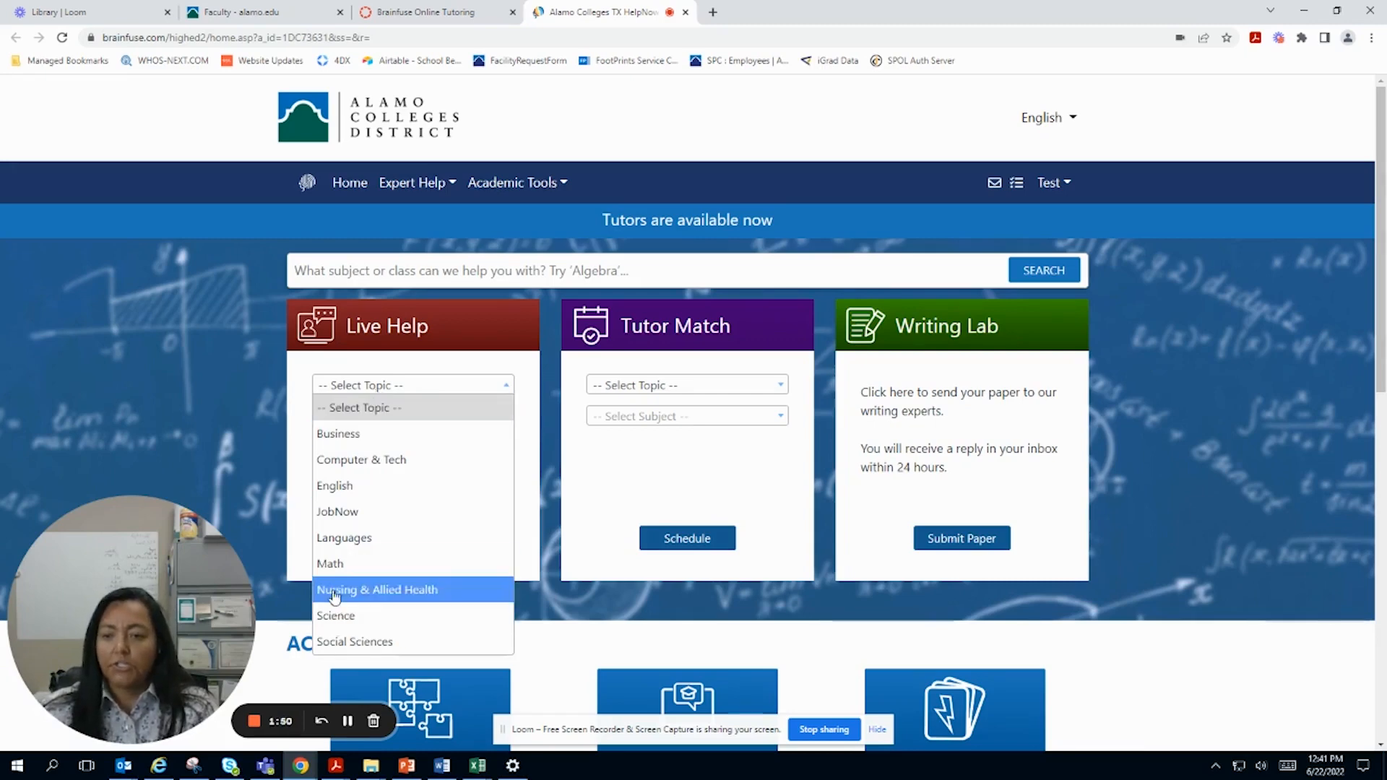
pyautogui.moveTo(329, 563)
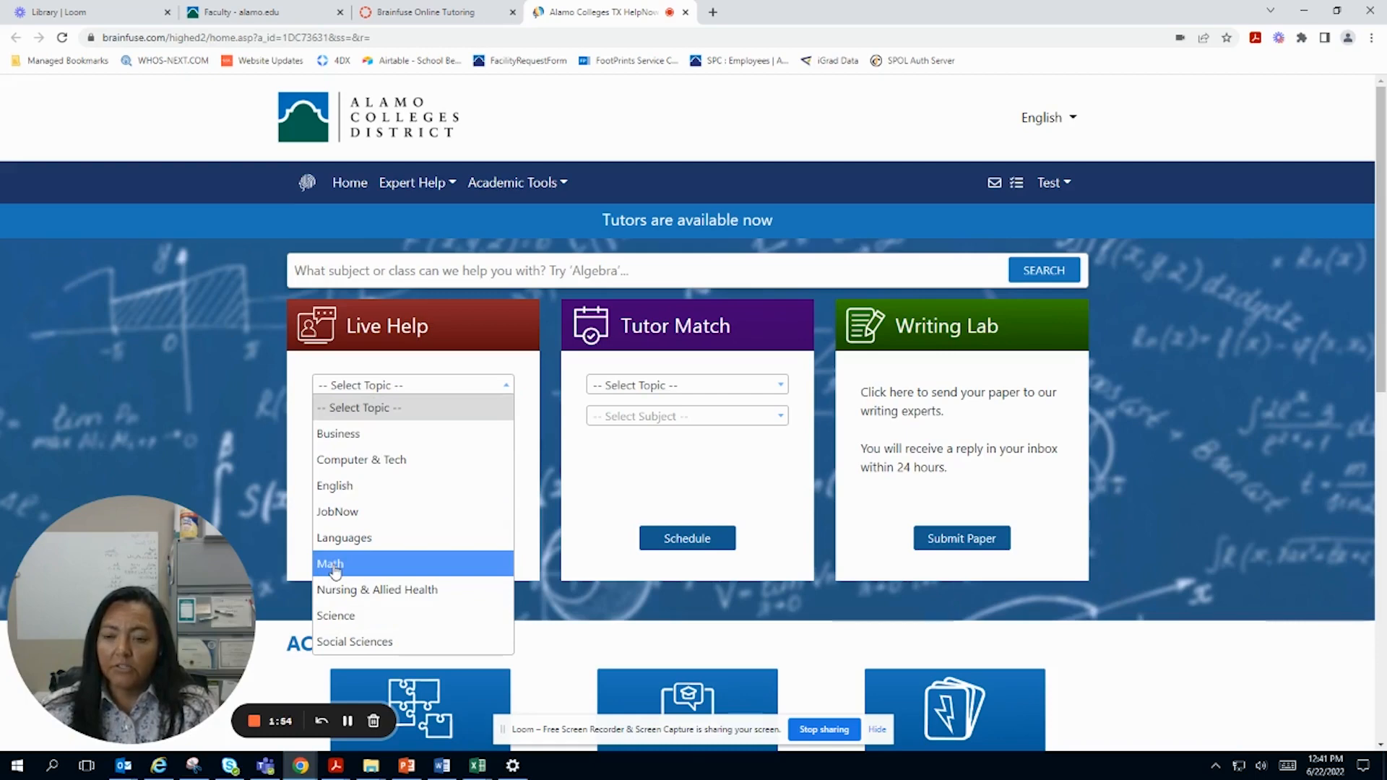
pyautogui.click(329, 563)
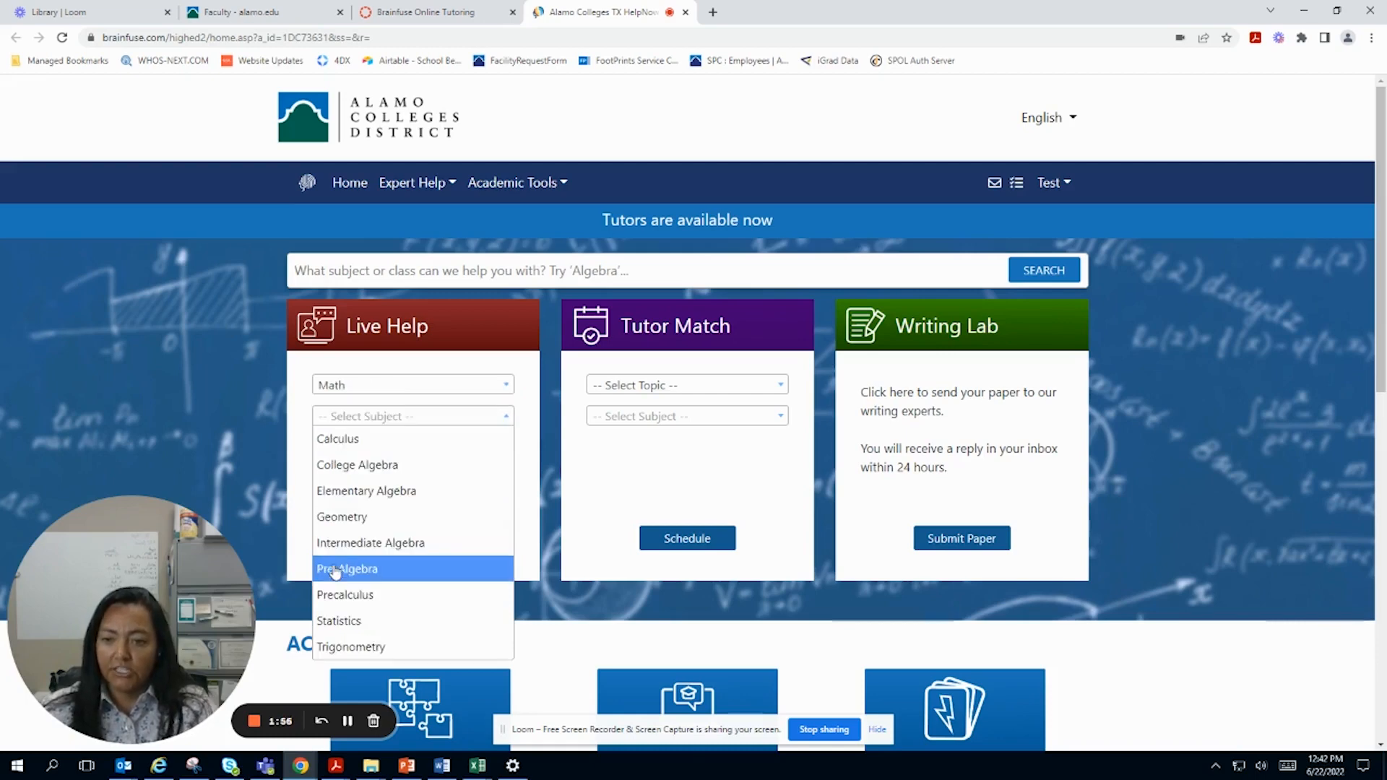
pyautogui.moveTo(380, 464)
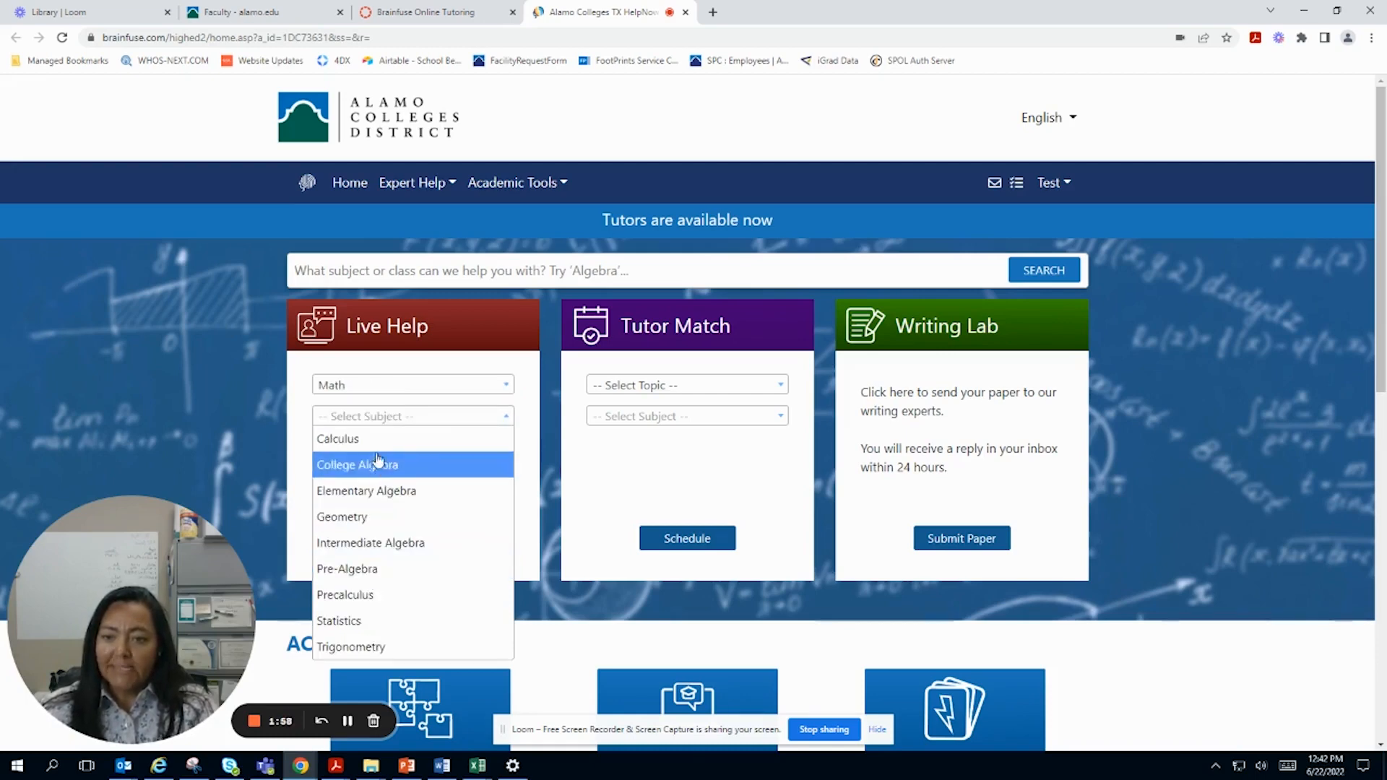
pyautogui.click(357, 464)
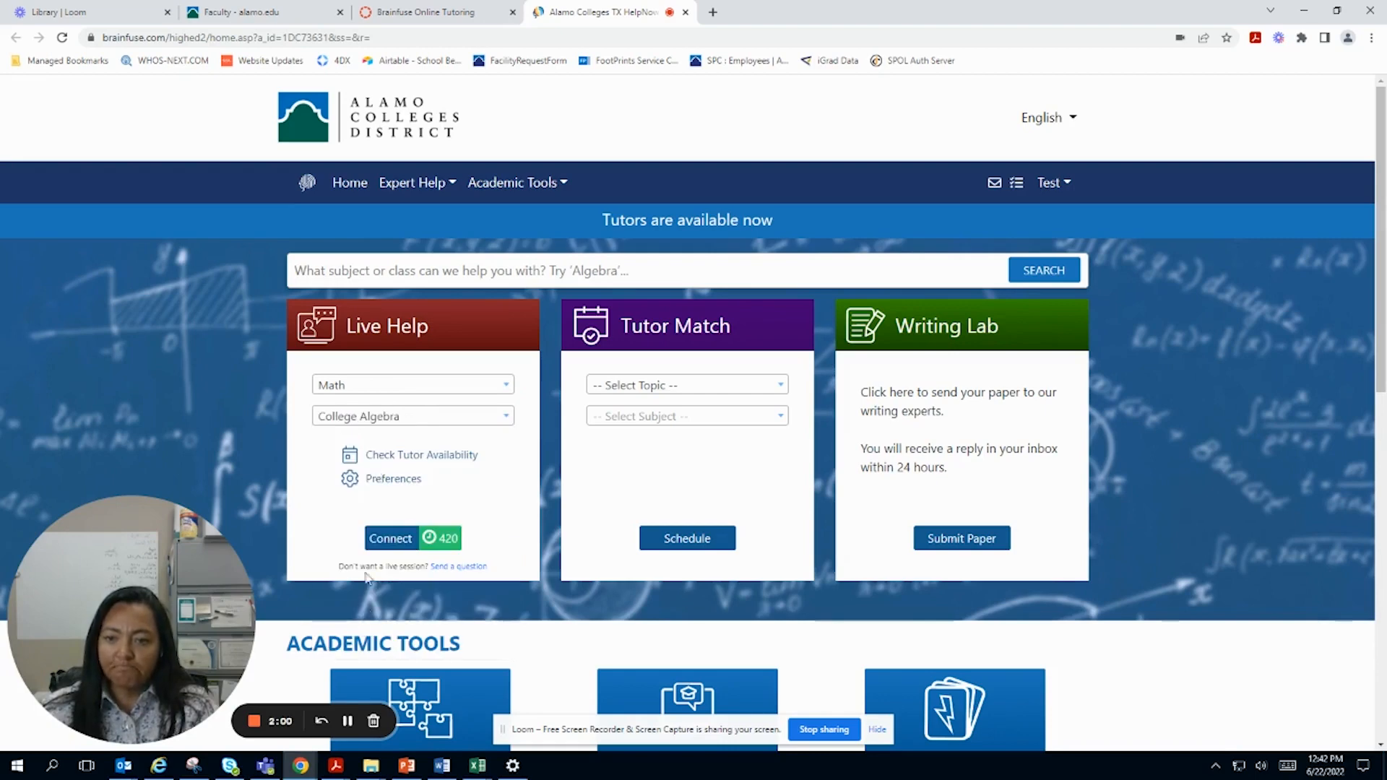
pyautogui.moveTo(420, 455)
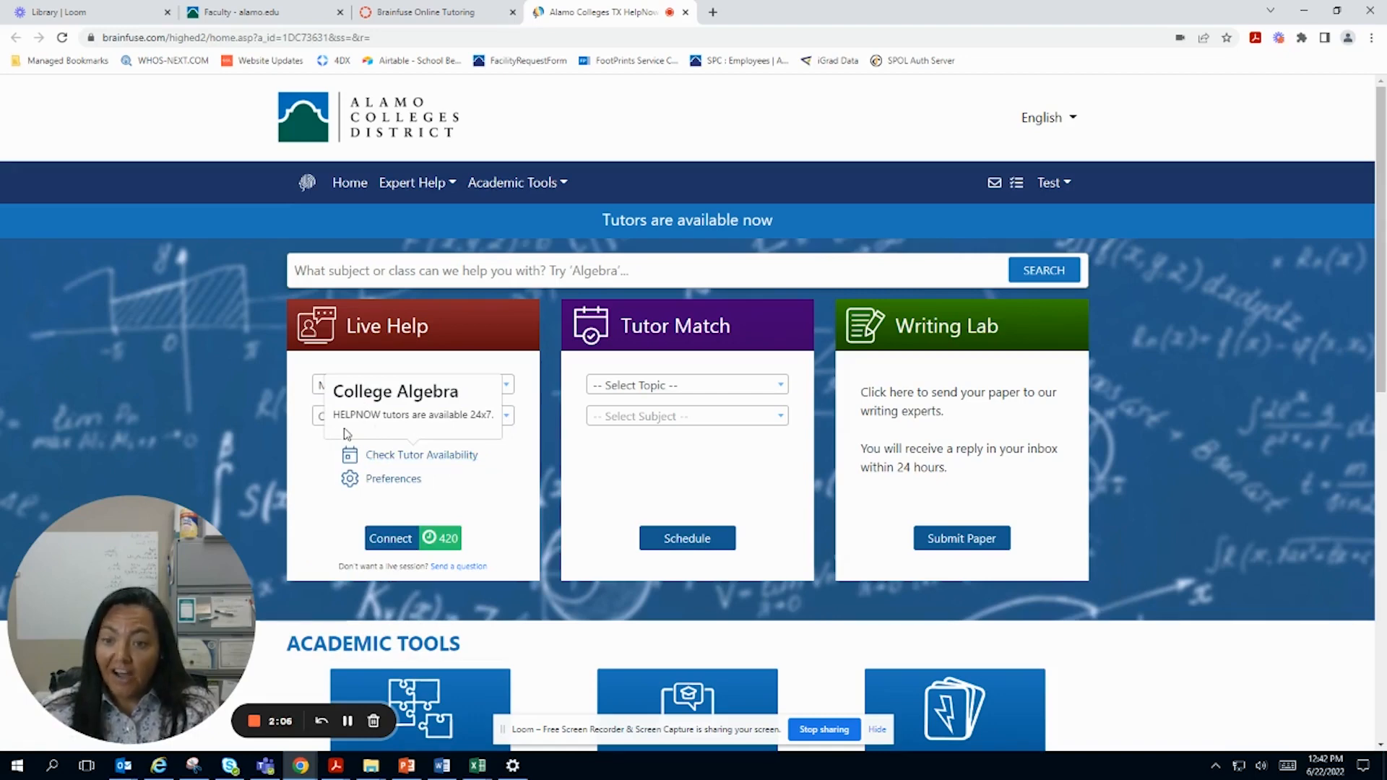
pyautogui.moveTo(359, 432)
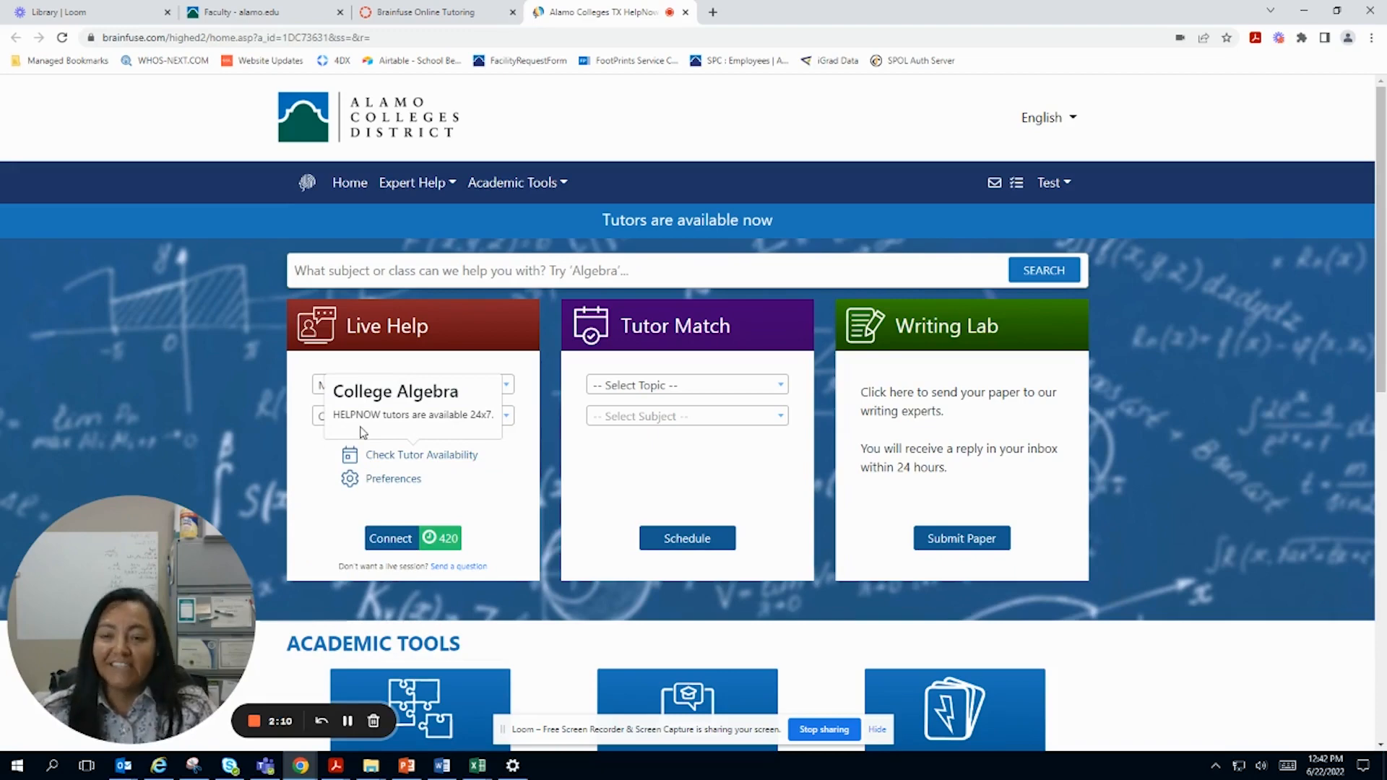
pyautogui.moveTo(333, 487)
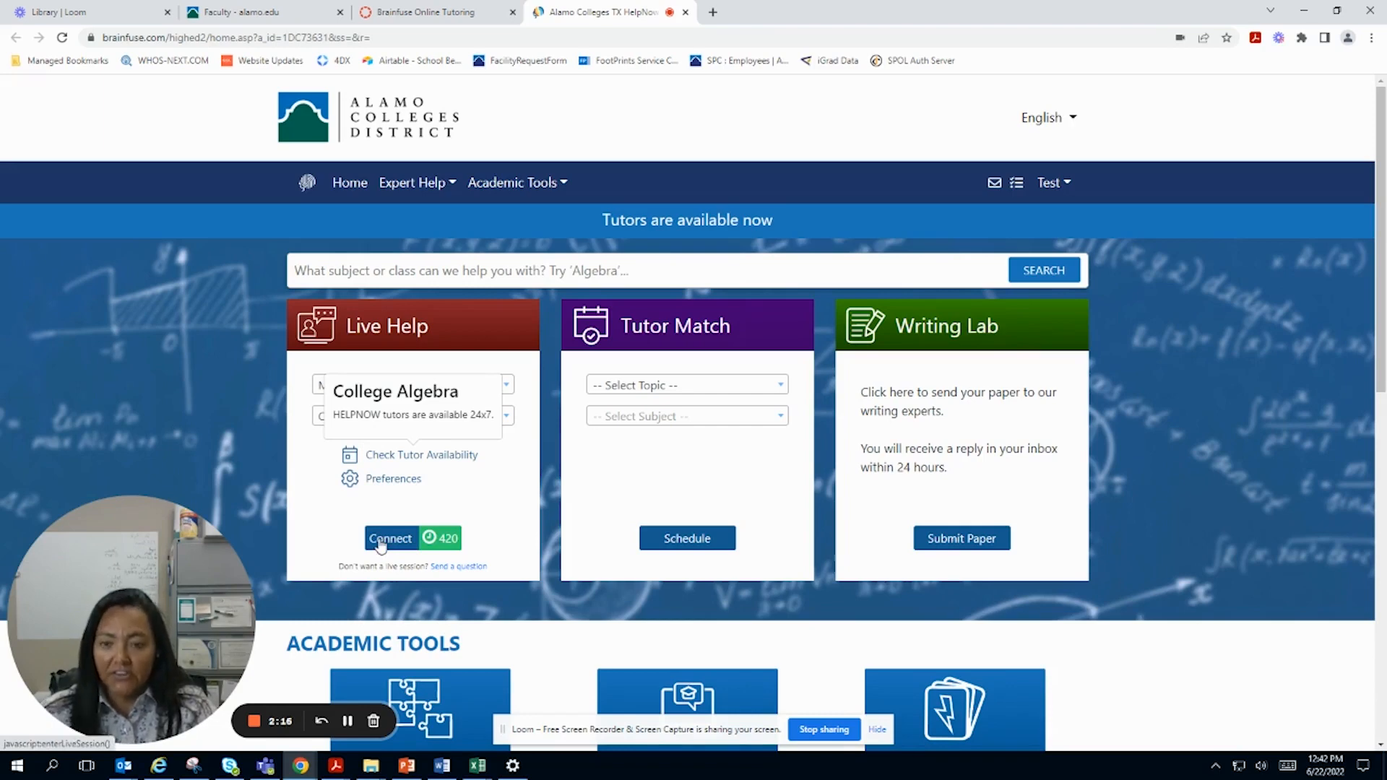
pyautogui.moveTo(467, 549)
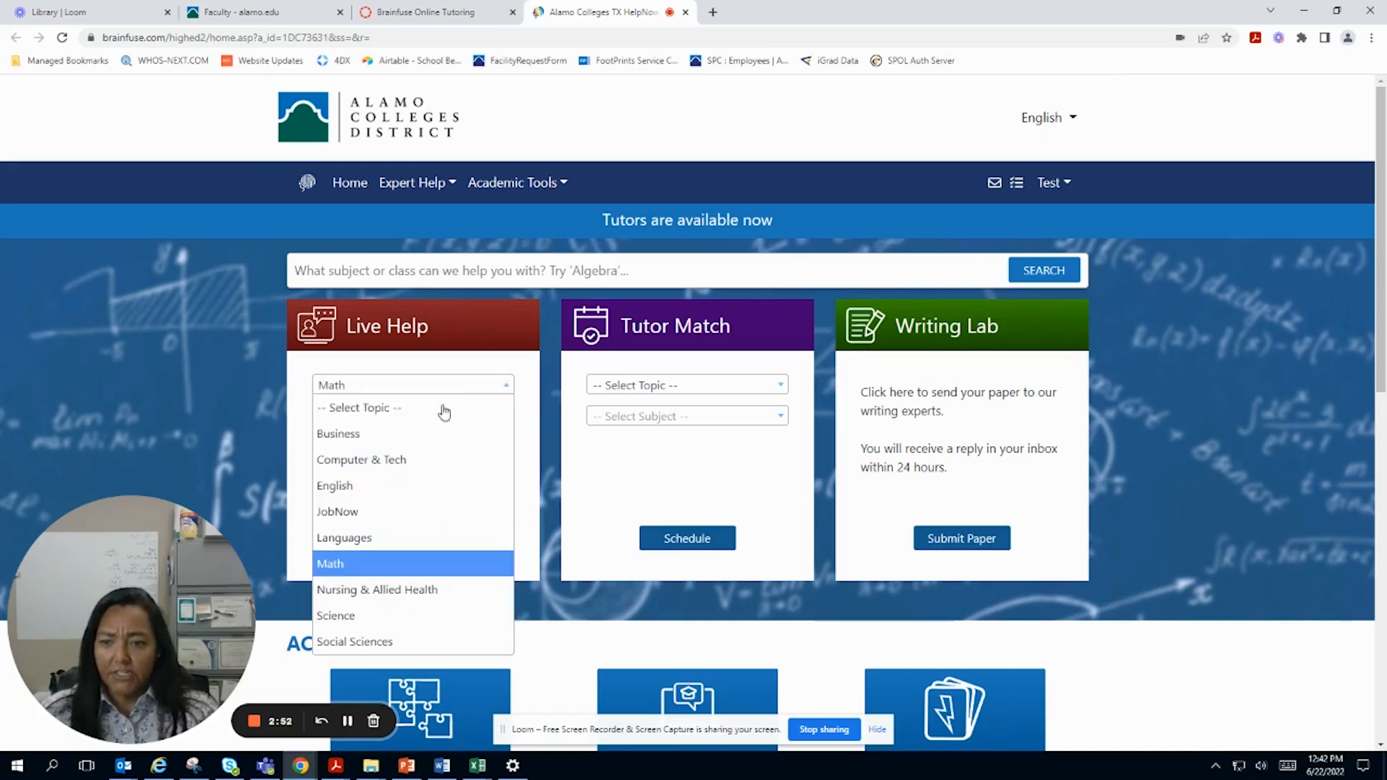
pyautogui.moveTo(361, 459)
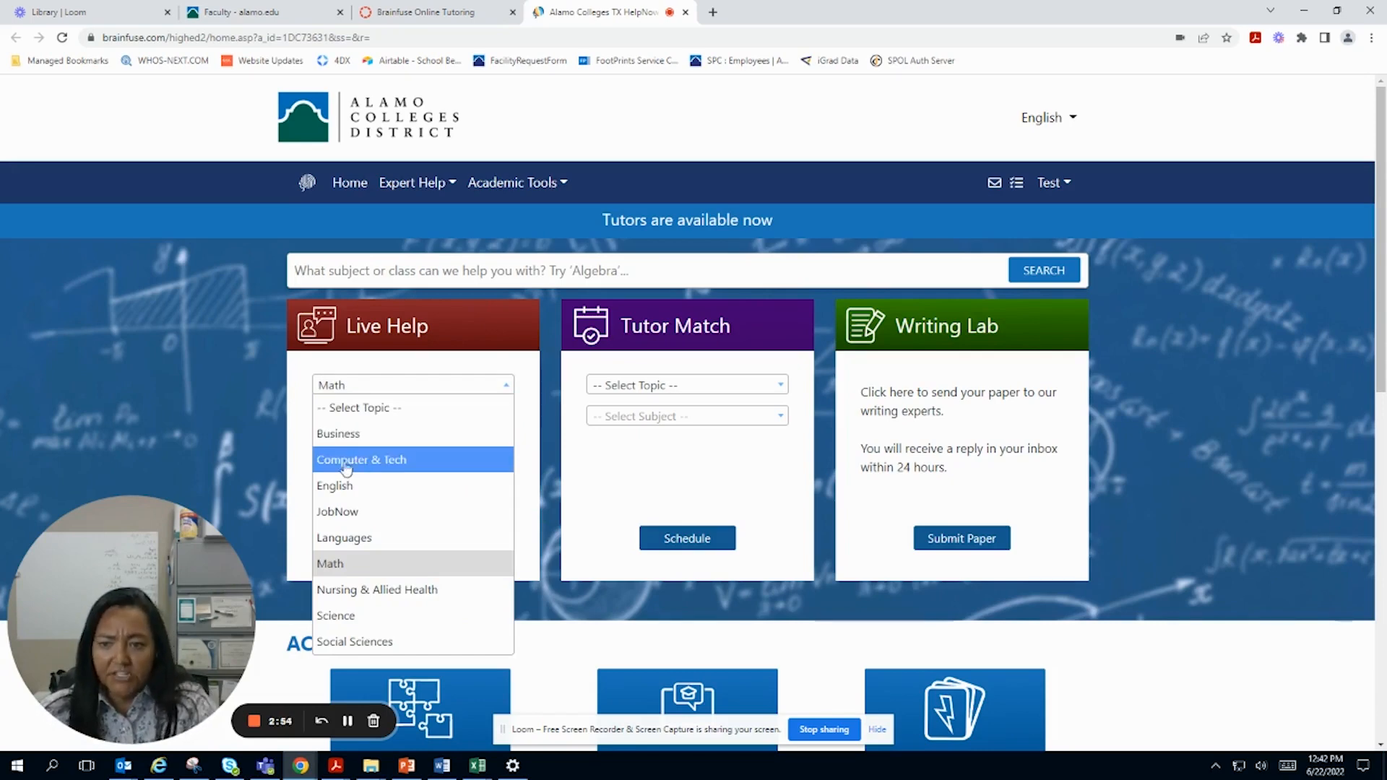
pyautogui.moveTo(363, 537)
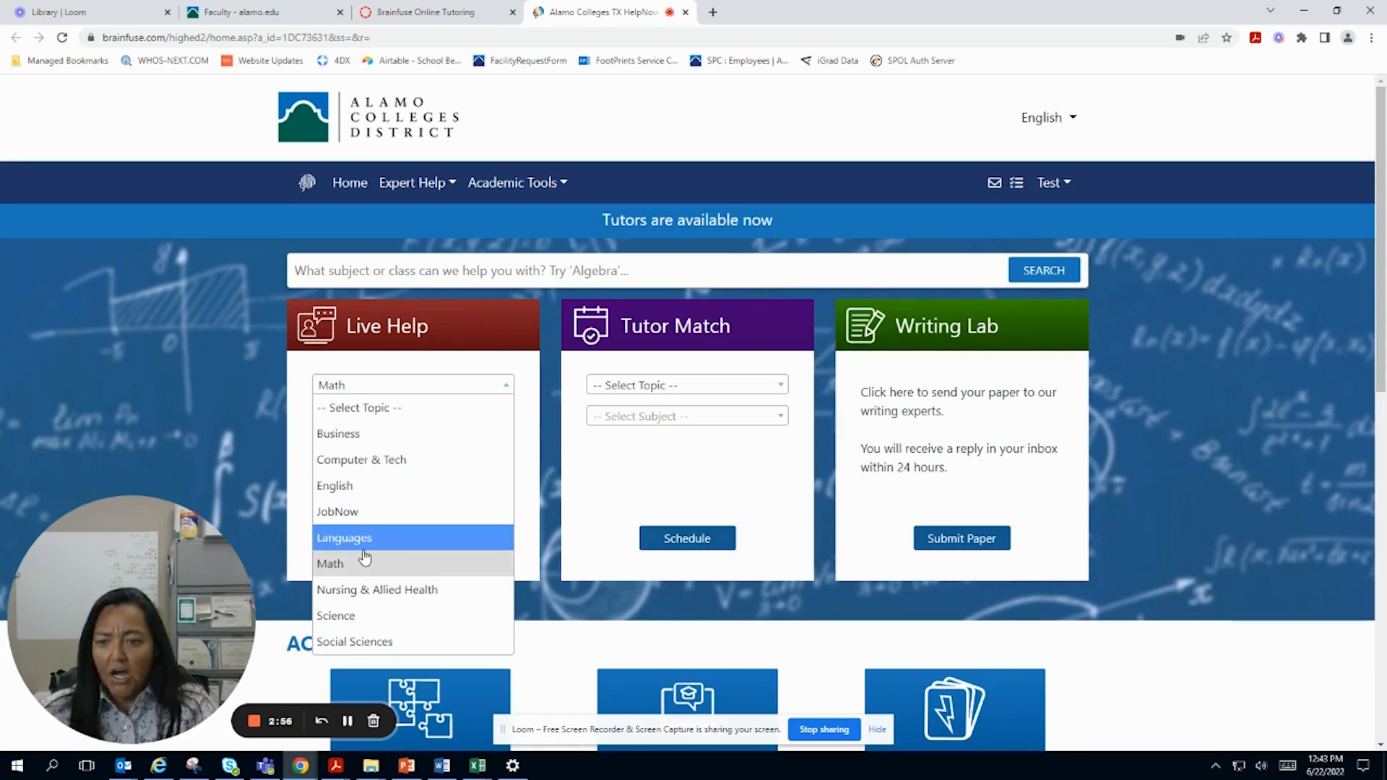
# Step: Change the Live Help topic to Science and view its subjects from Anatomy & Physiology to Physics
pyautogui.click(335, 615)
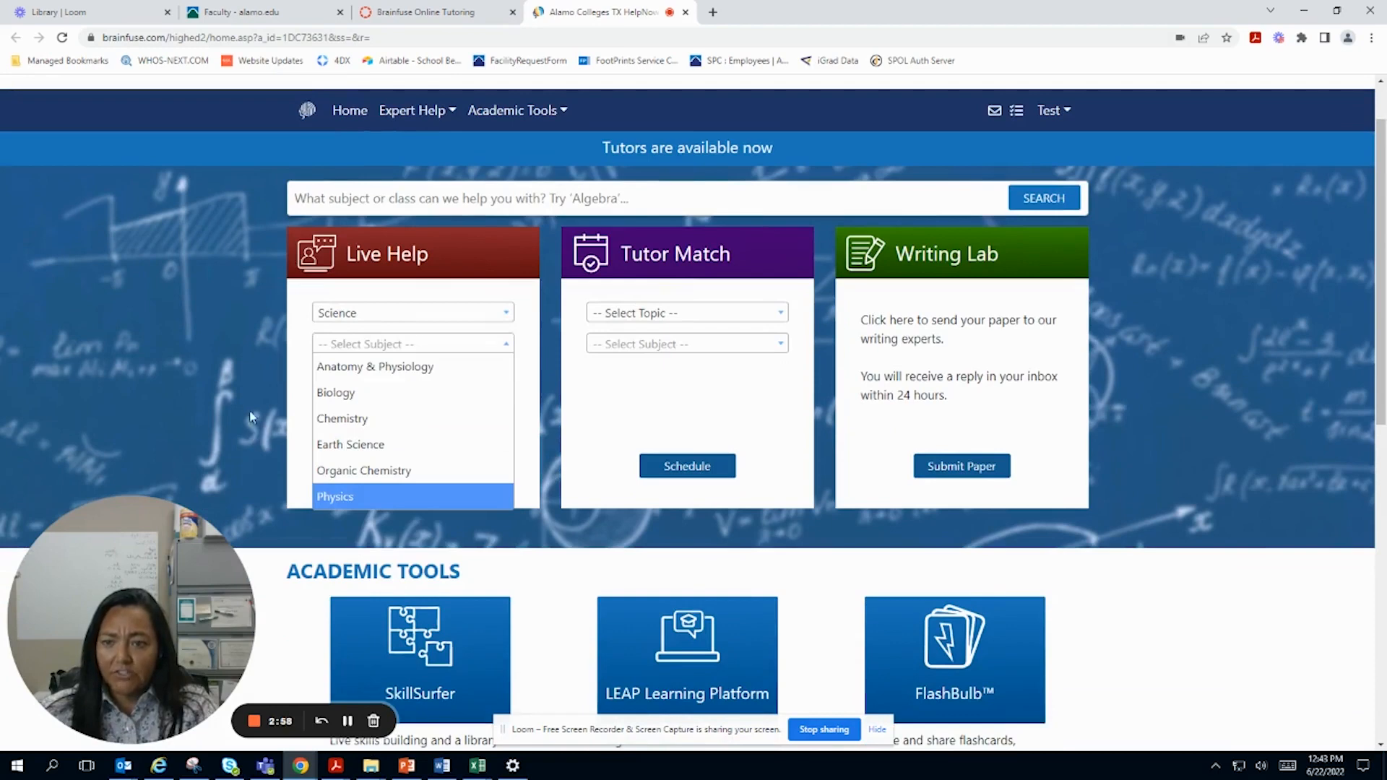
pyautogui.moveTo(375, 365)
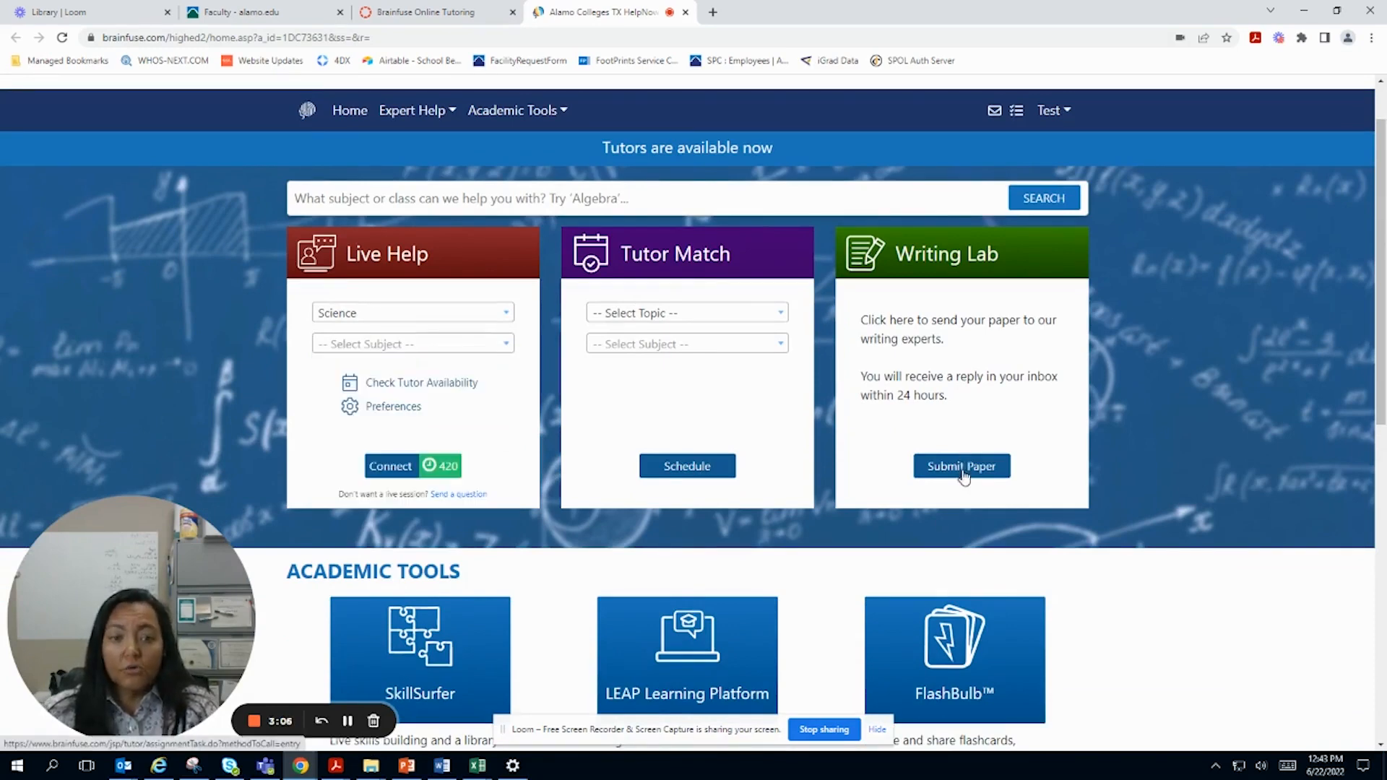
# Step: Start a Writing Lab submission with Research Paper confirmed as the paper type
pyautogui.click(960, 466)
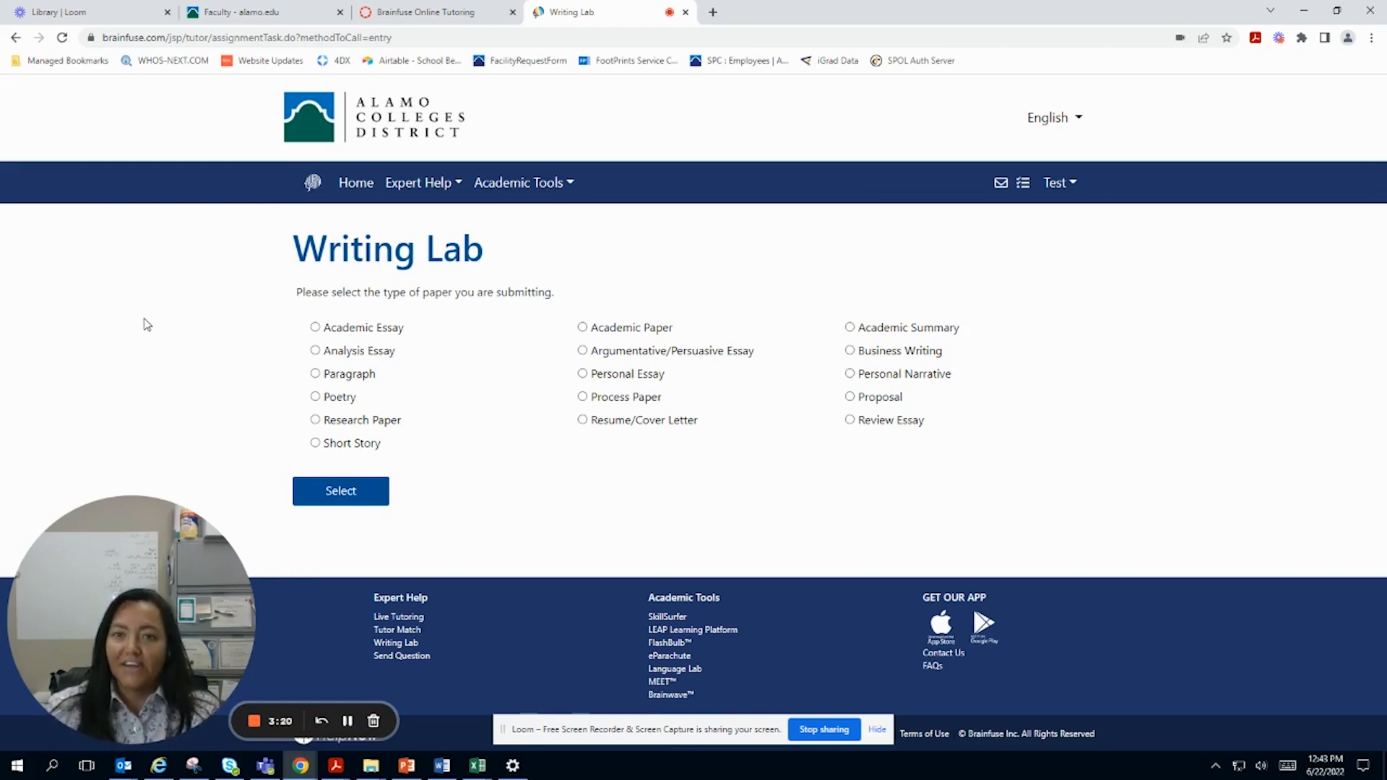
pyautogui.moveTo(304, 338)
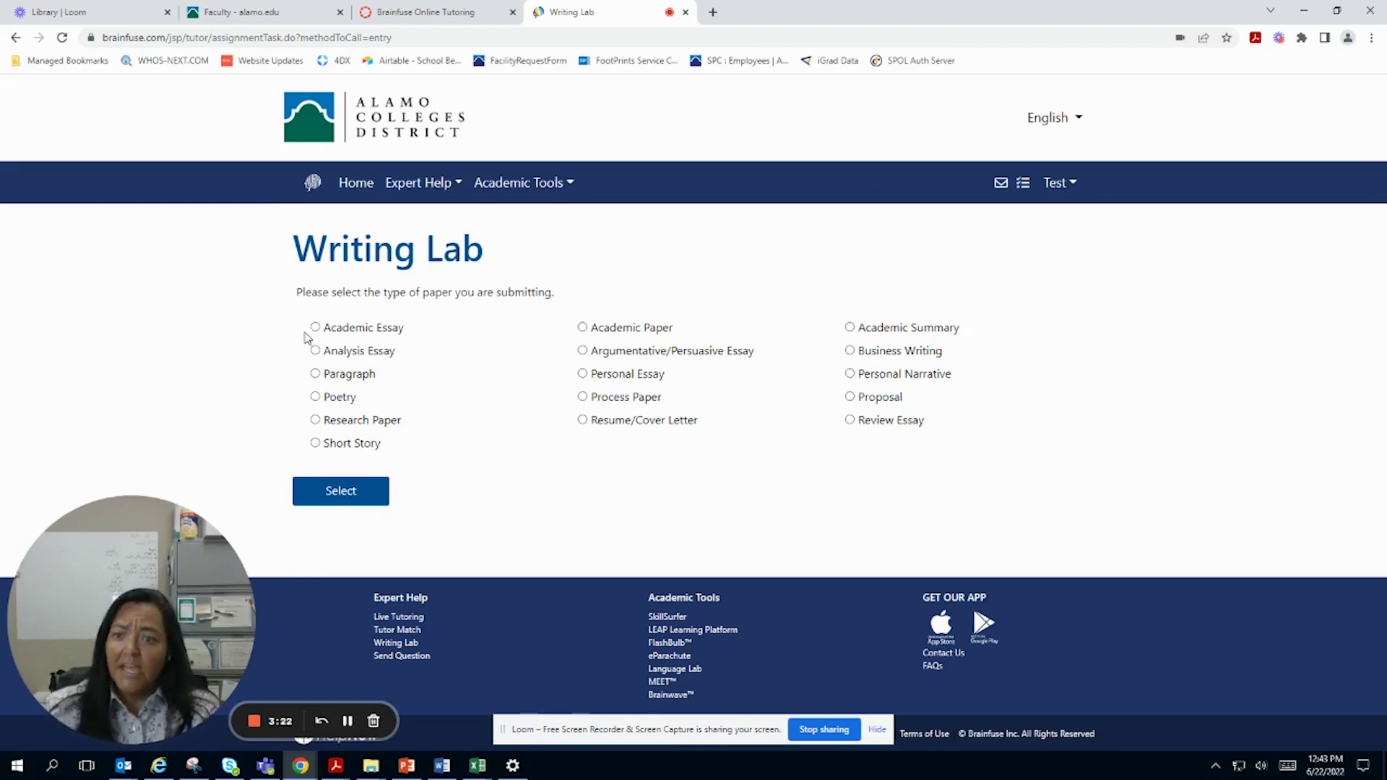
pyautogui.moveTo(309, 338)
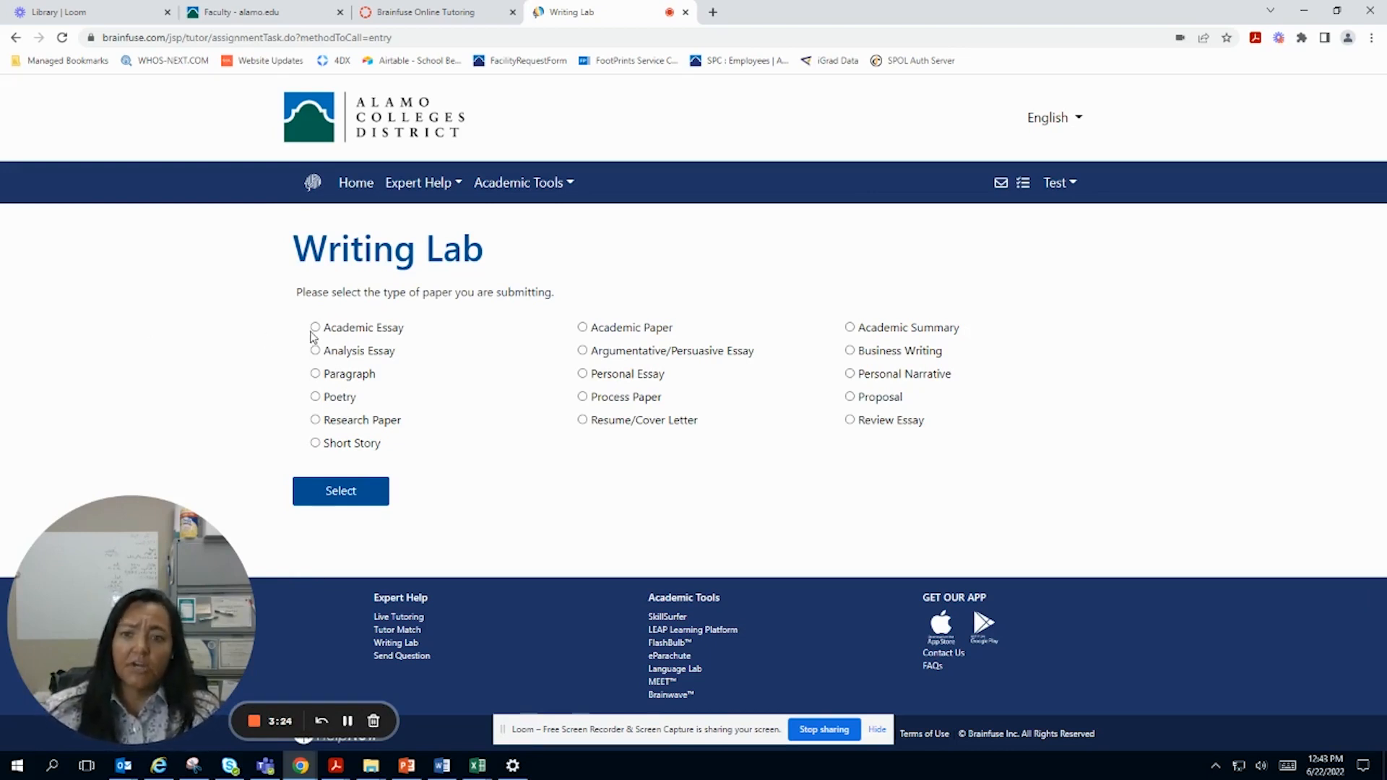
pyautogui.moveTo(483, 468)
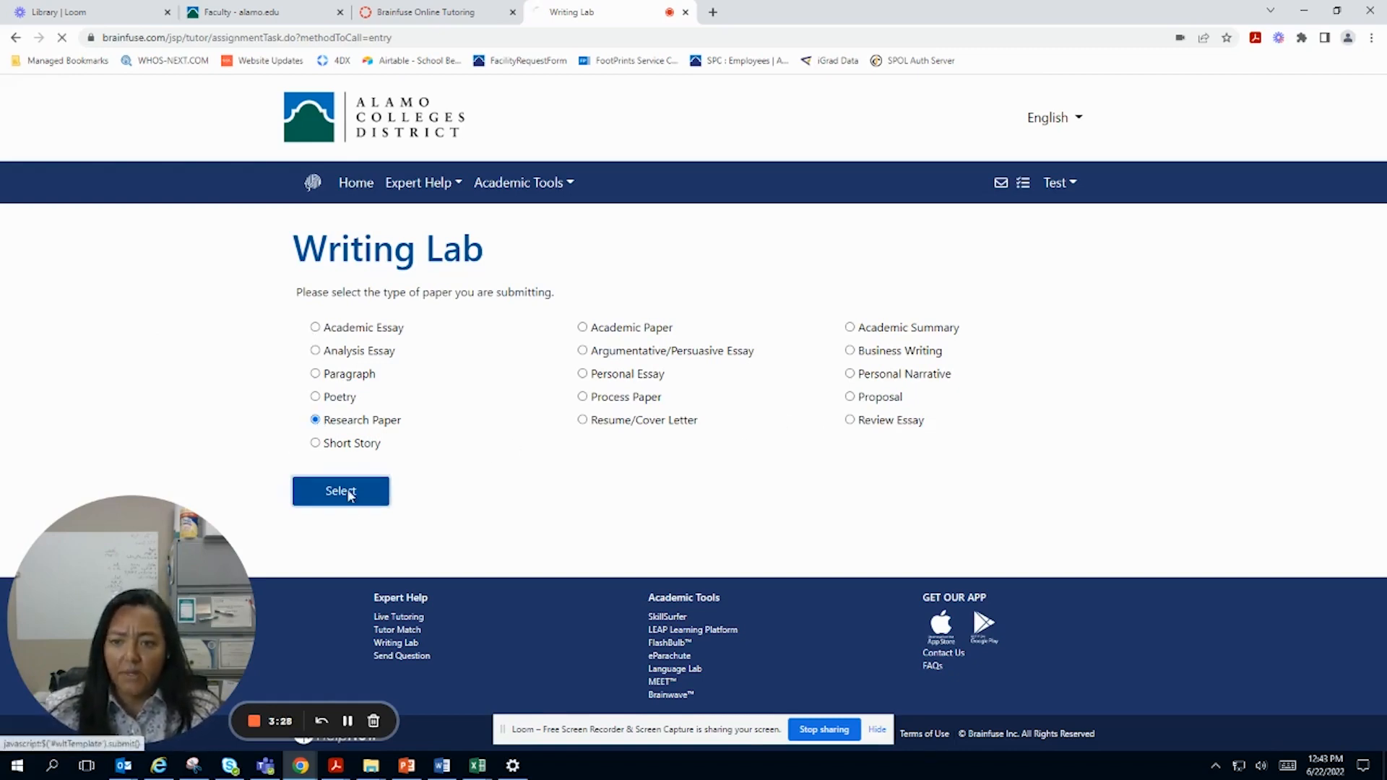
pyautogui.click(341, 491)
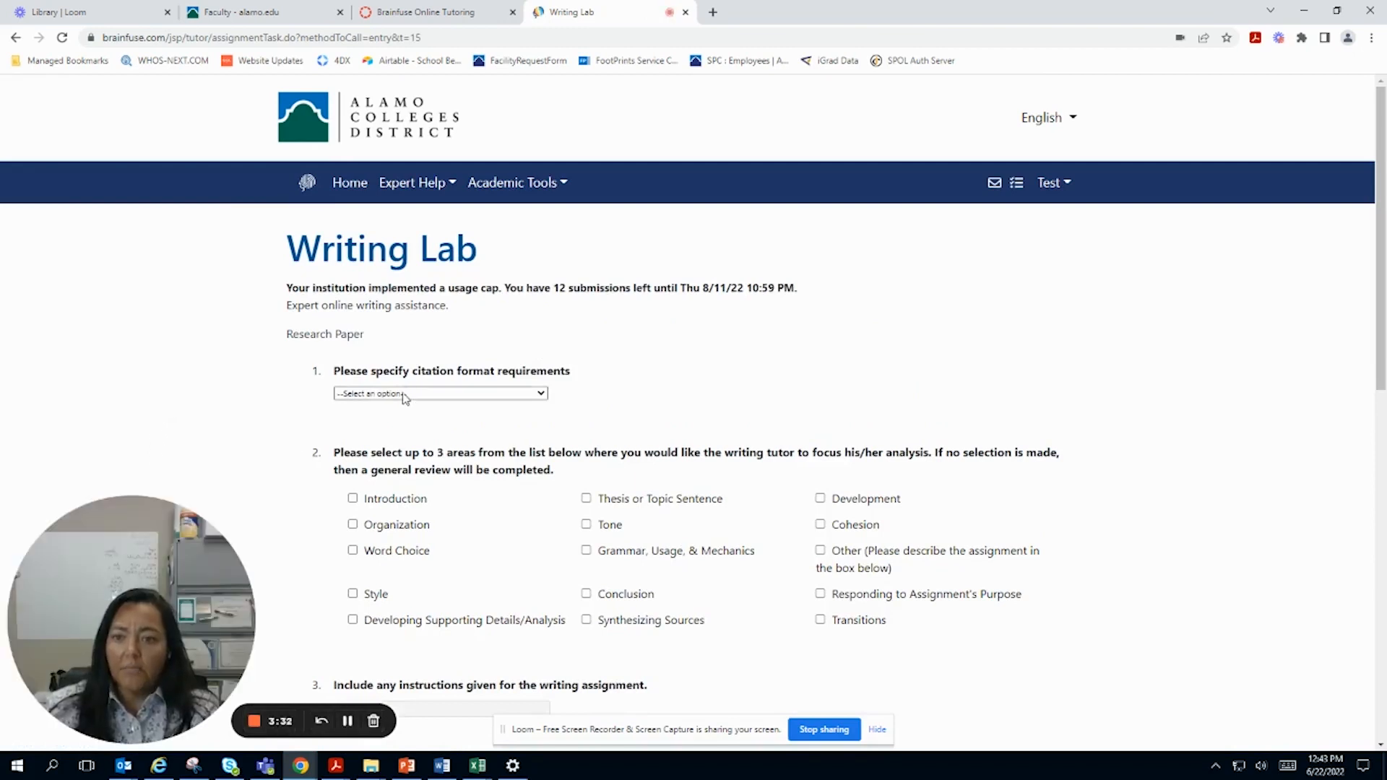
# Step: Check the citation format options and scan the attachment, comments and Submit sections, leaving the form unfilled
pyautogui.click(439, 393)
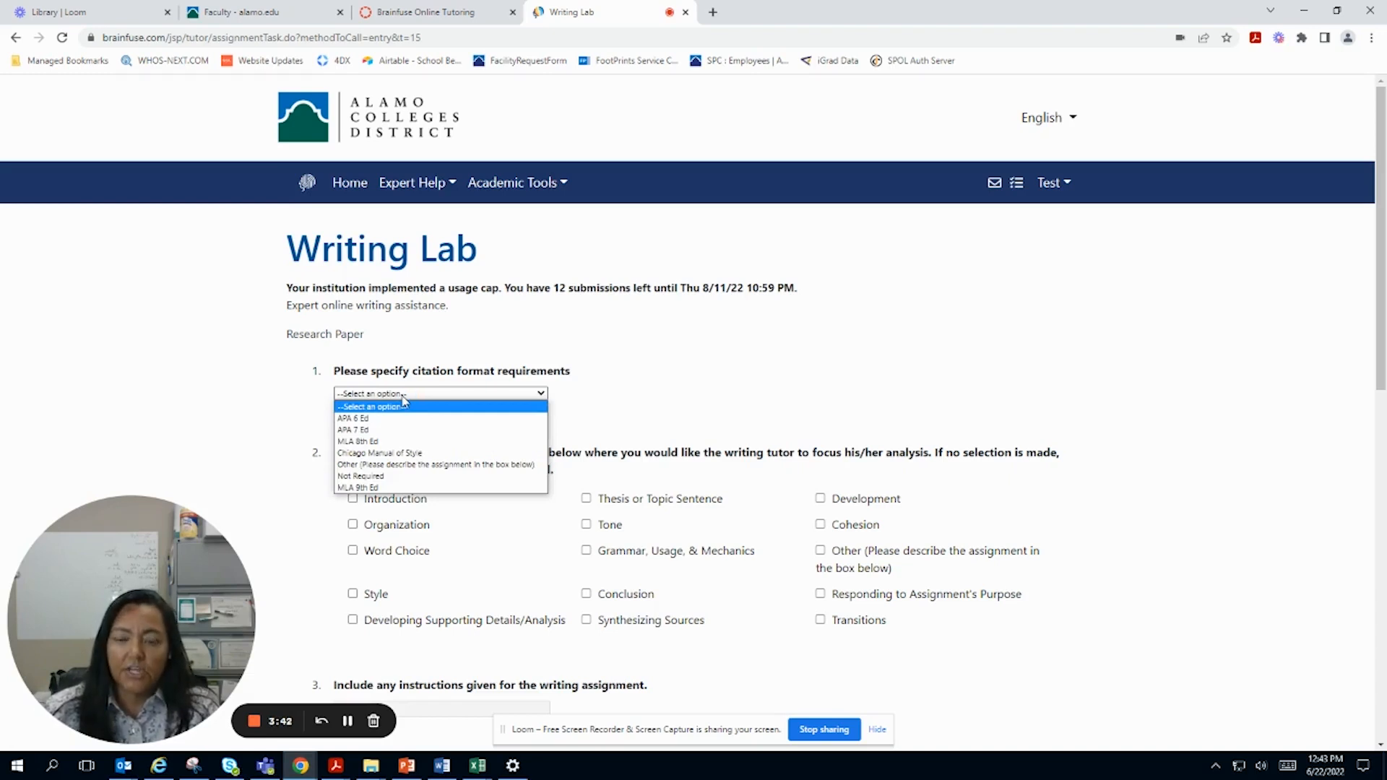
pyautogui.moveTo(277, 396)
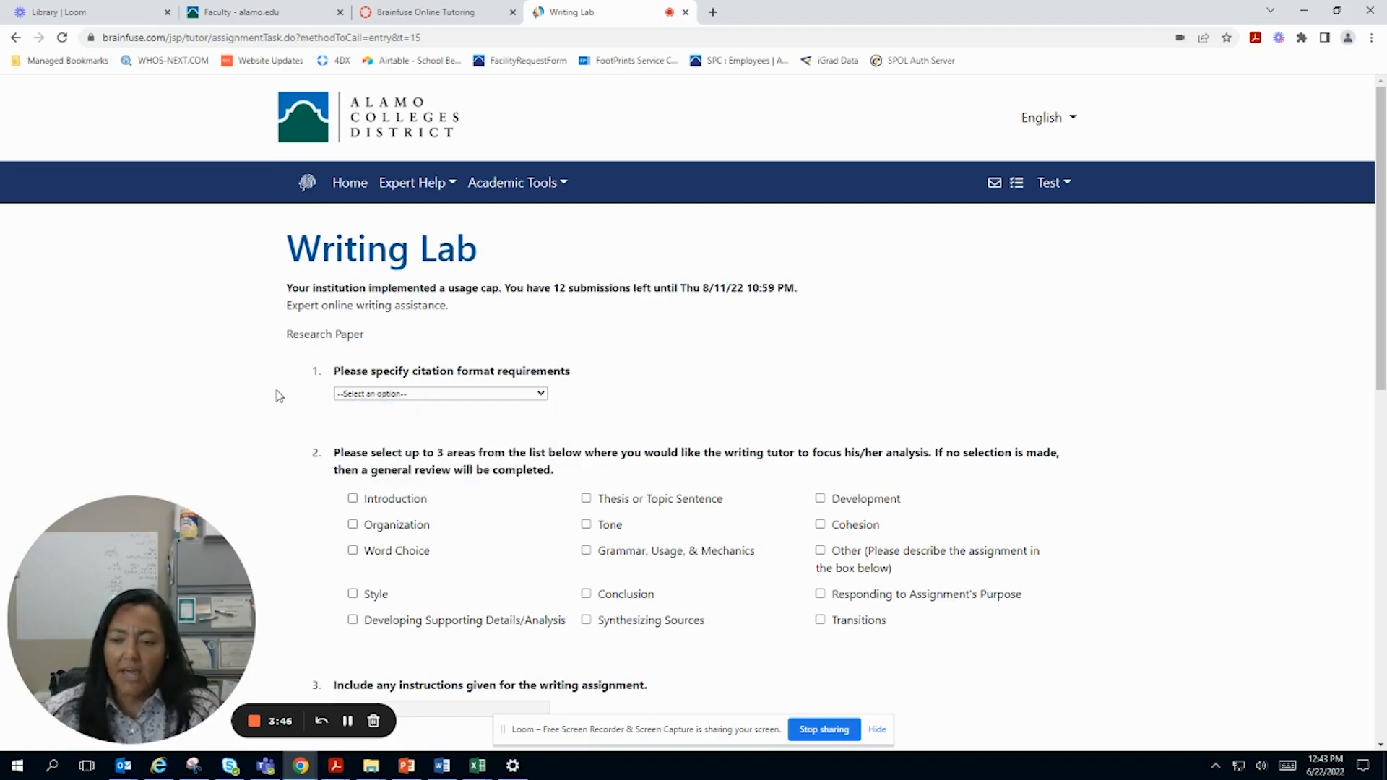
pyautogui.scroll(-3)
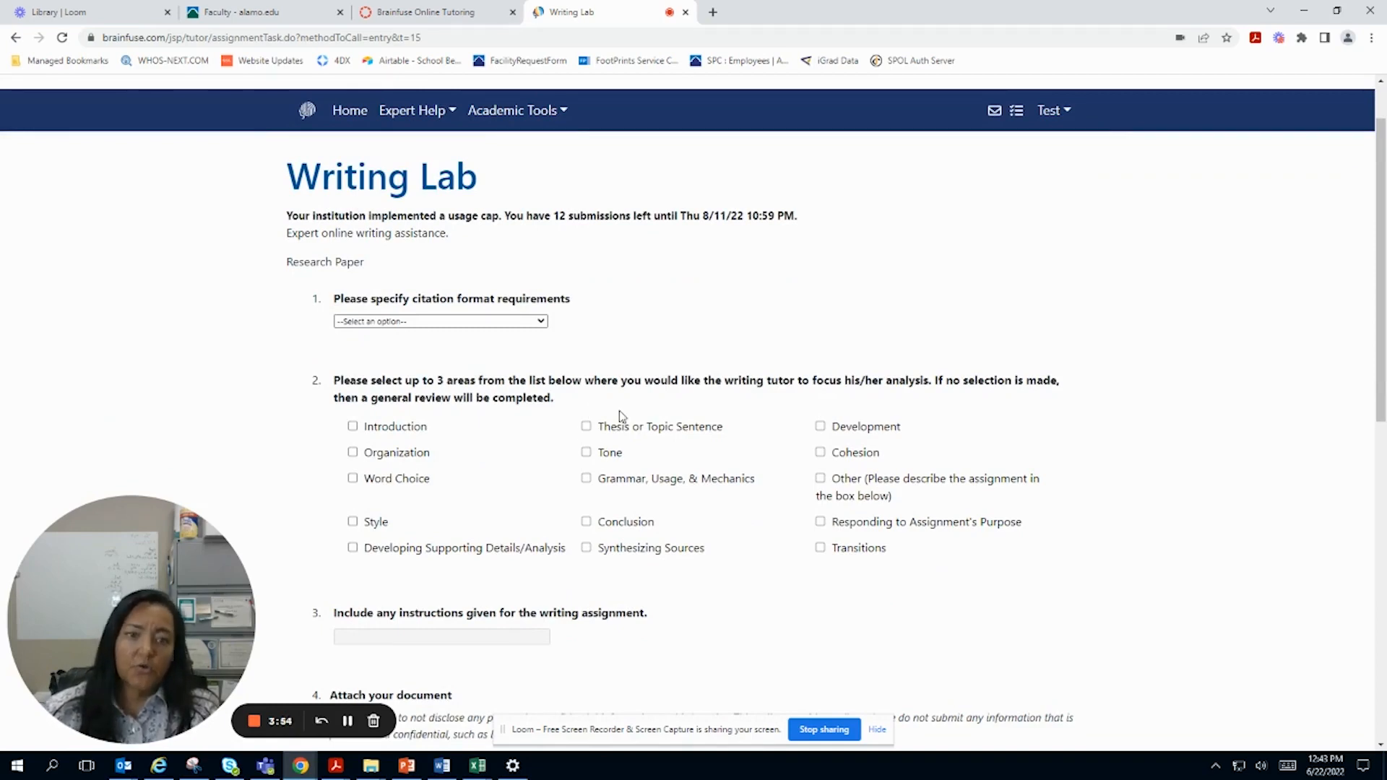
pyautogui.moveTo(296, 499)
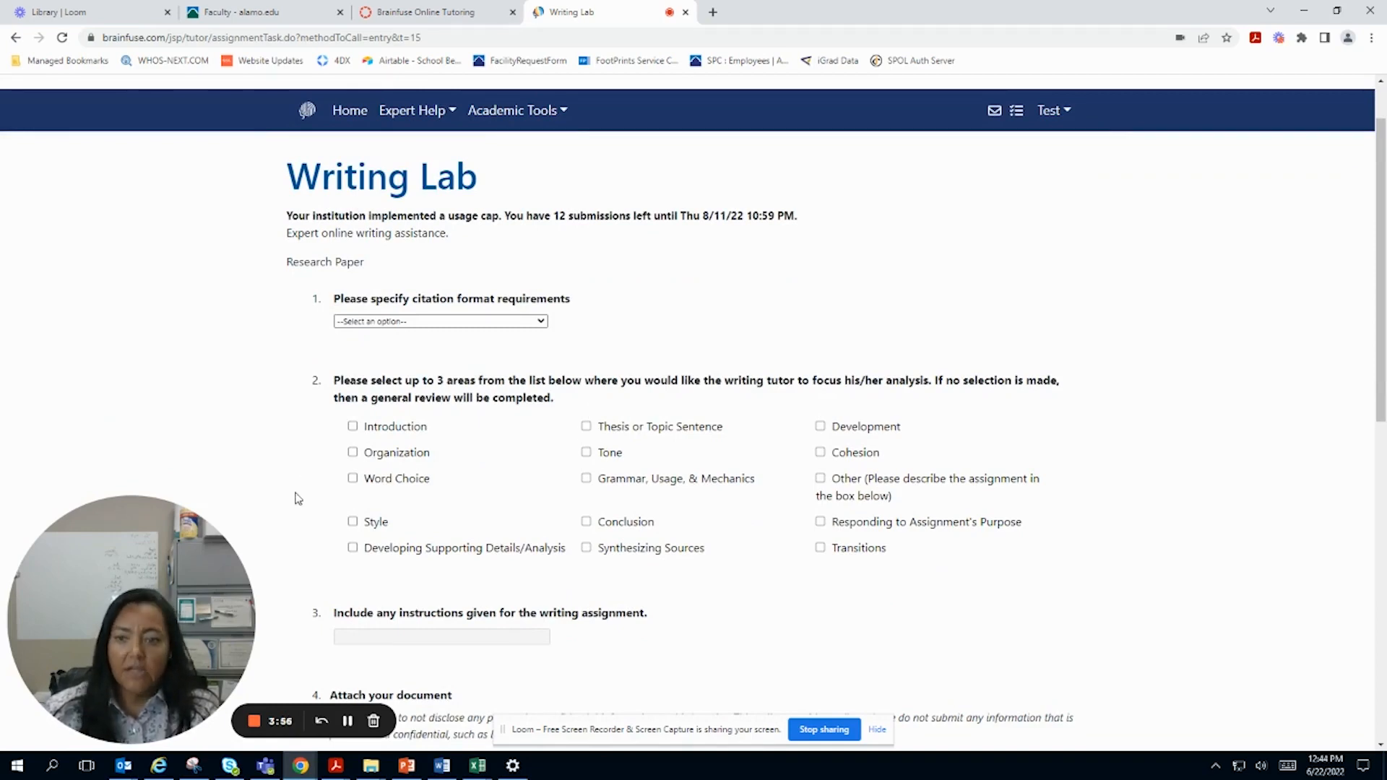
pyautogui.scroll(-3)
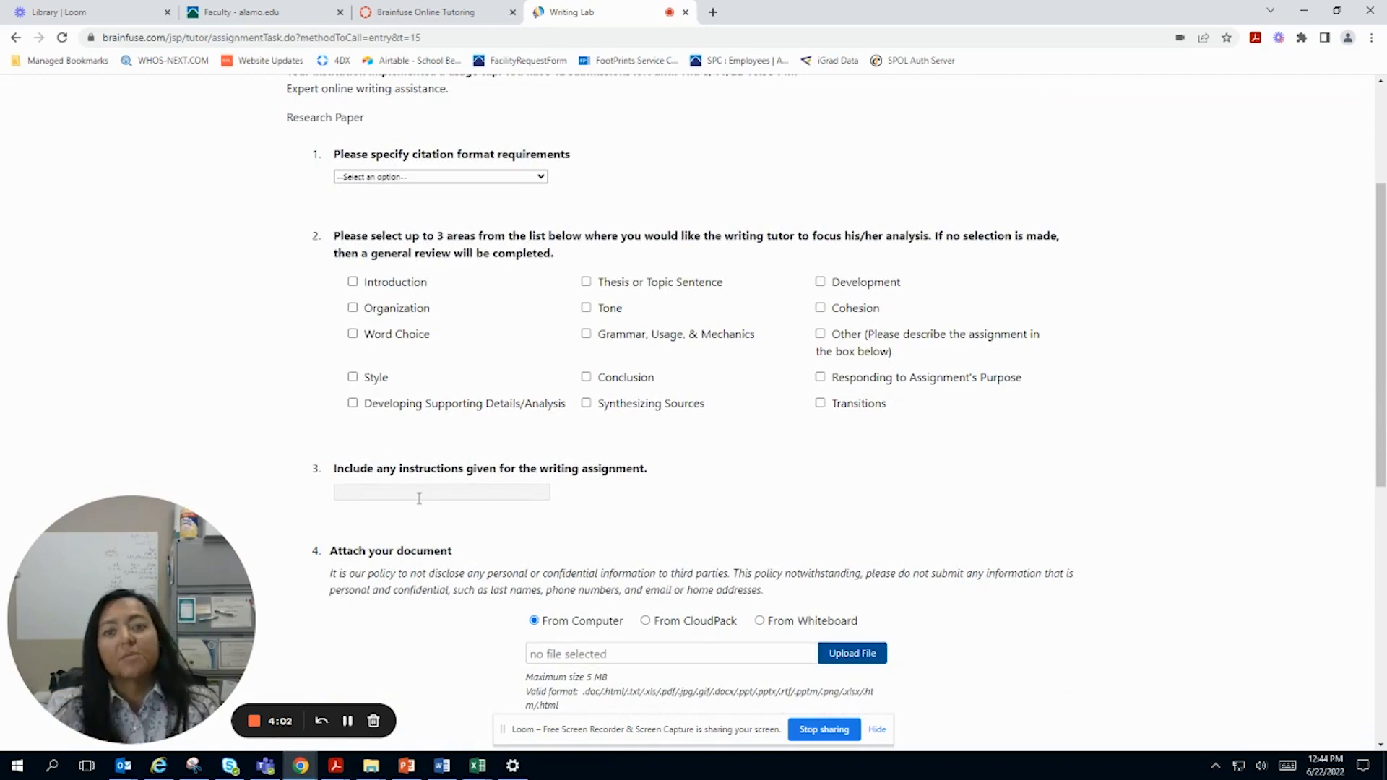
pyautogui.scroll(-3)
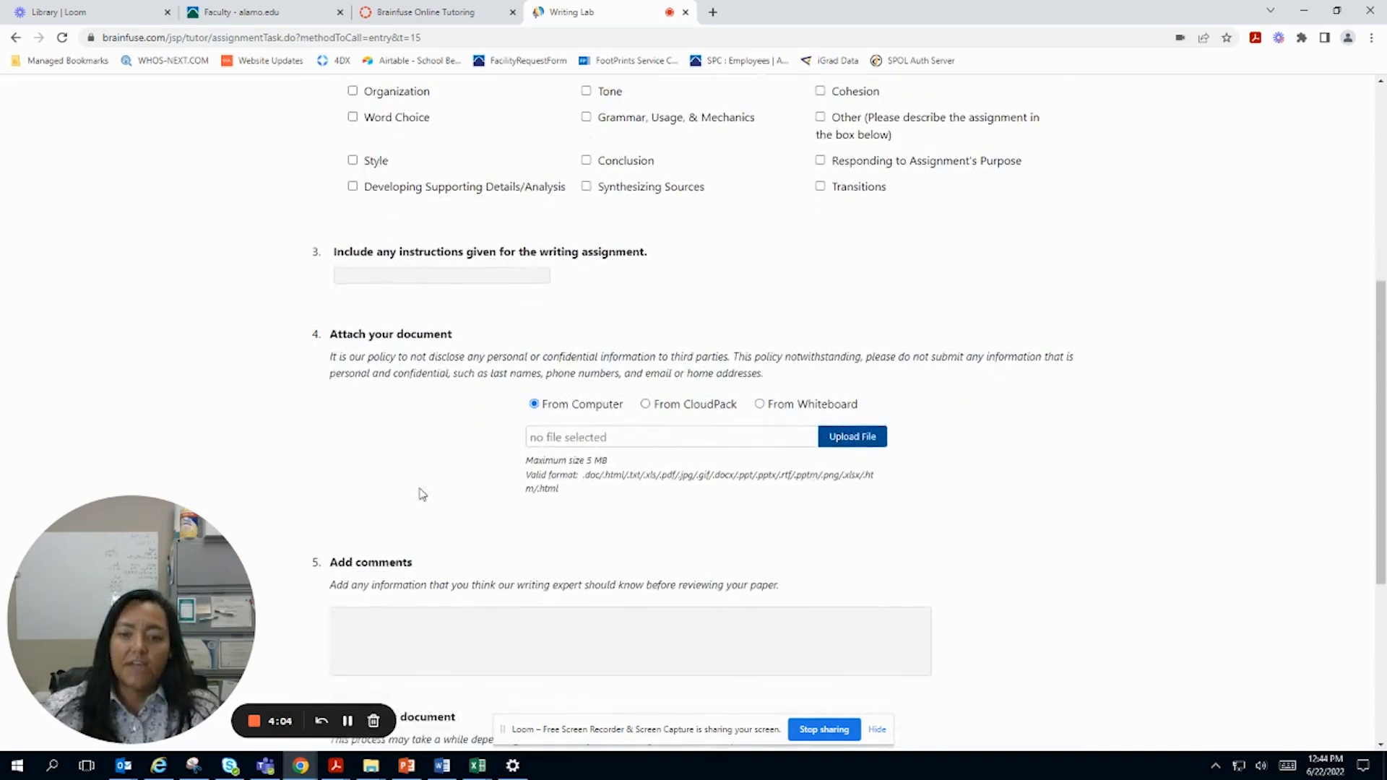
pyautogui.moveTo(853, 452)
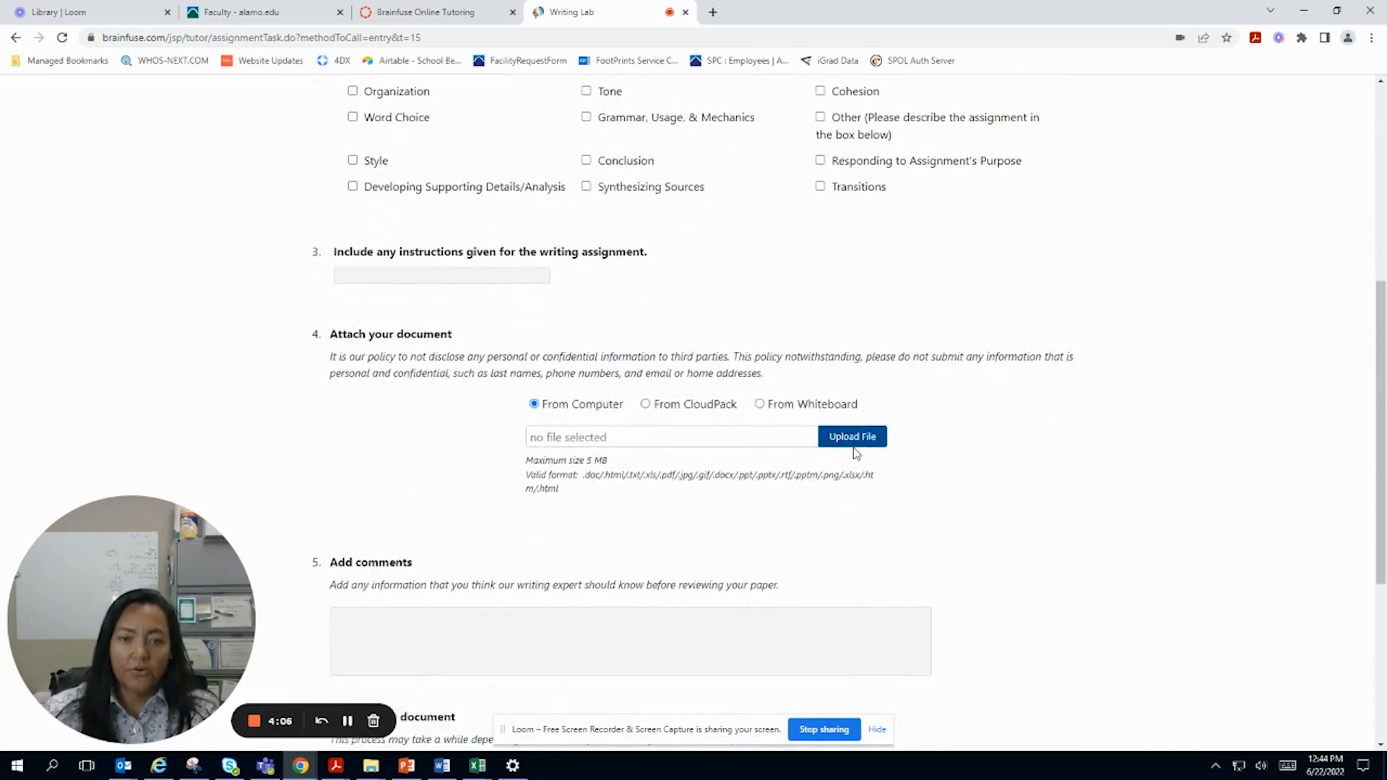
pyautogui.scroll(-3)
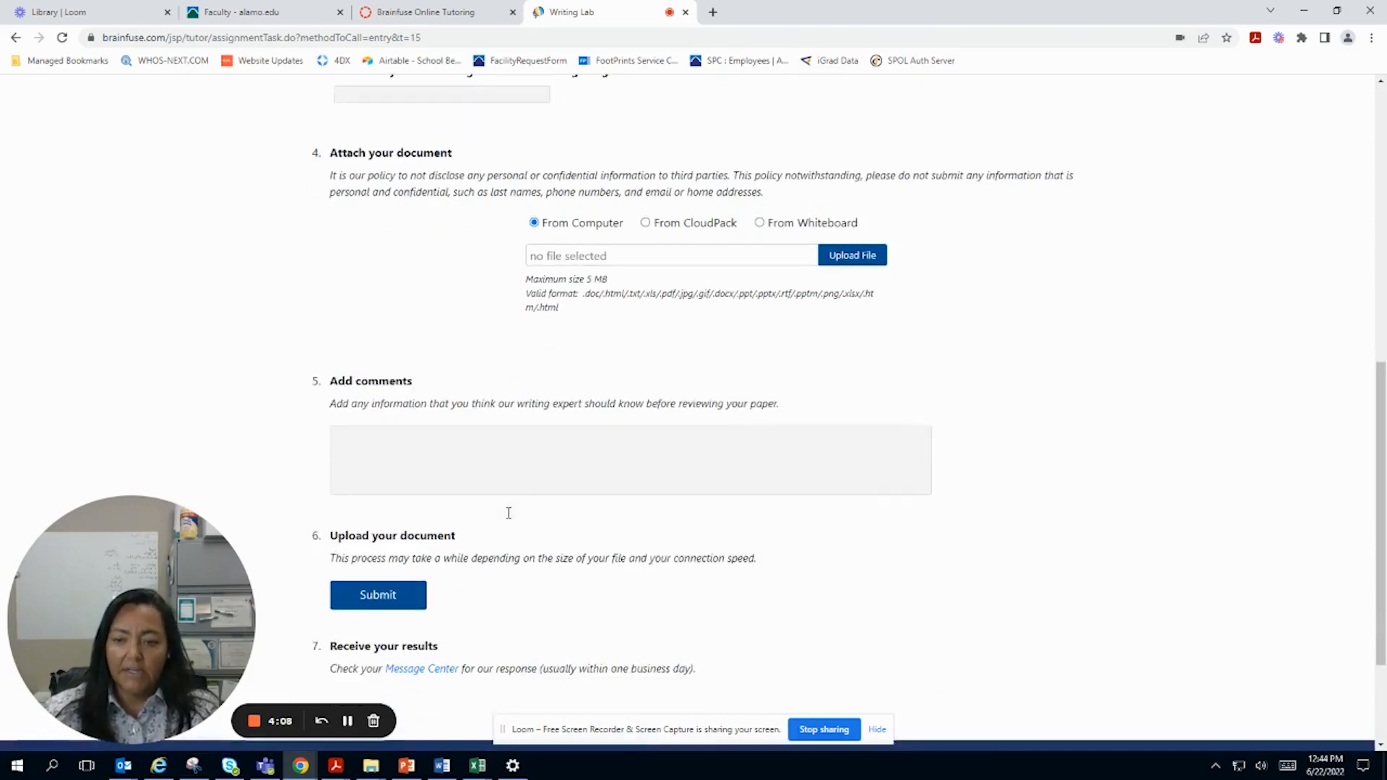
pyautogui.scroll(3)
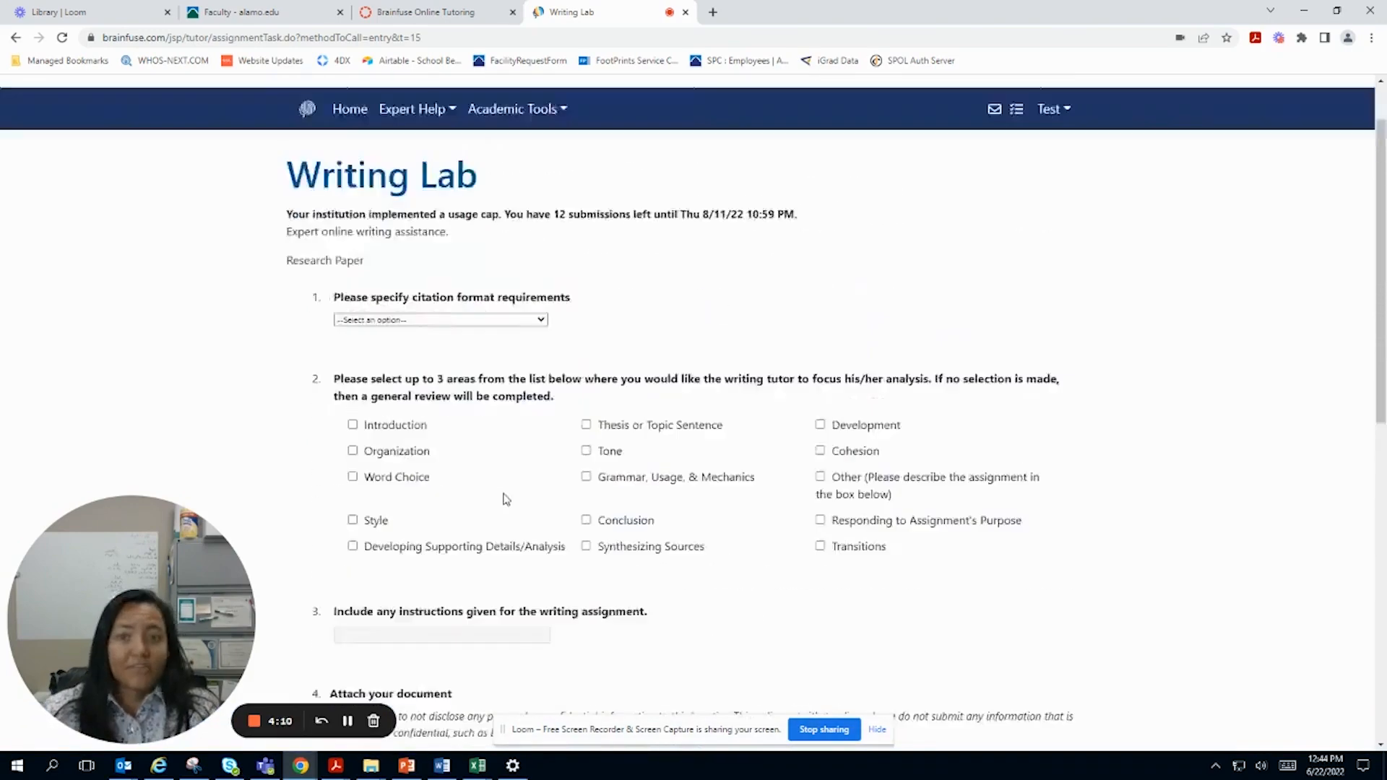
pyautogui.scroll(3)
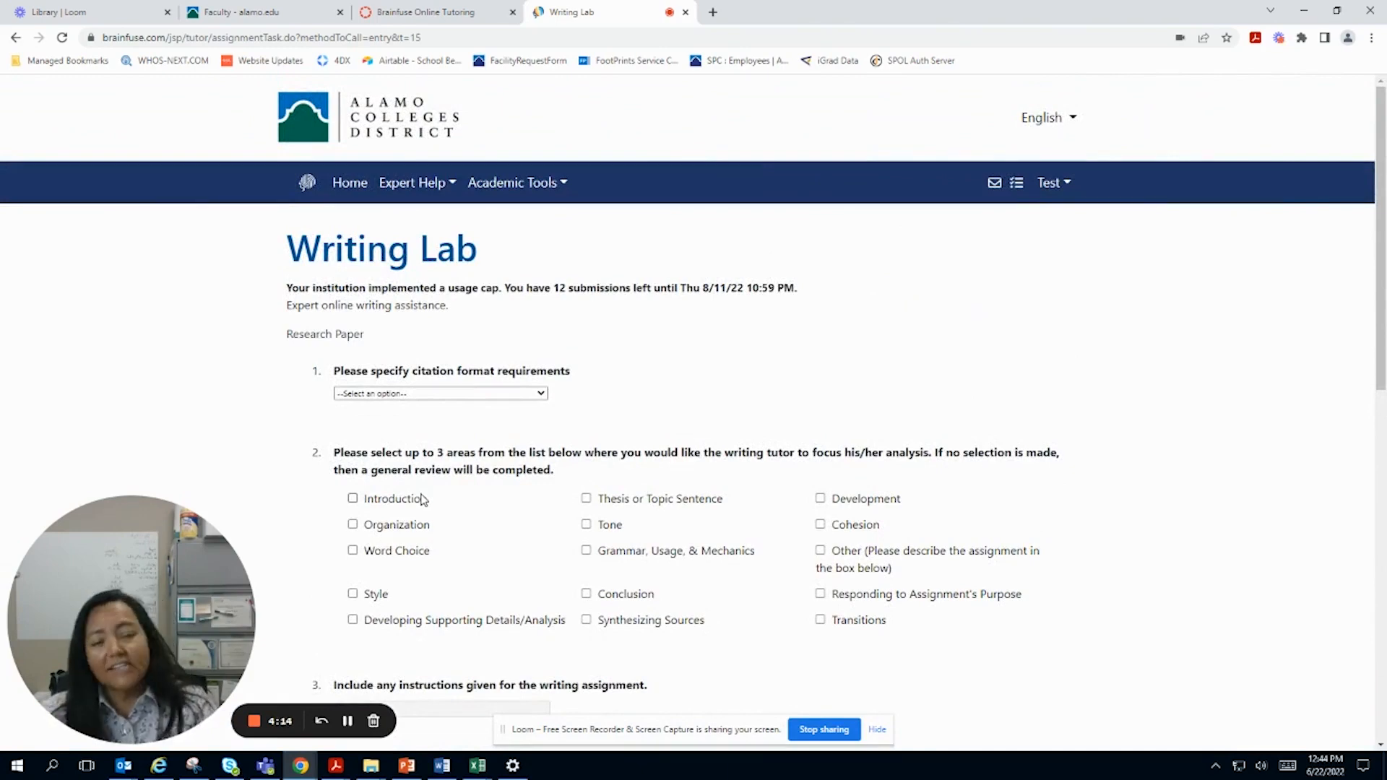
pyautogui.moveTo(447, 557)
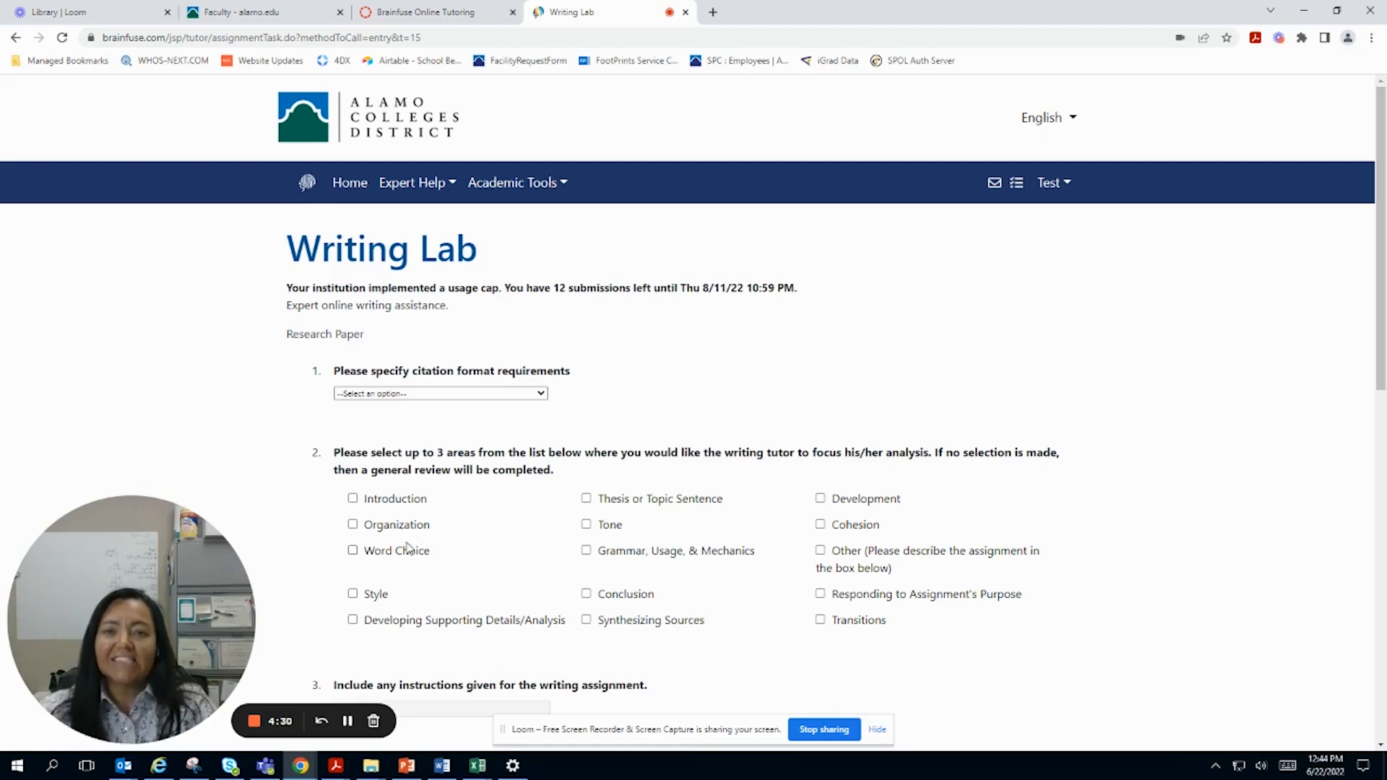
pyautogui.moveTo(284, 585)
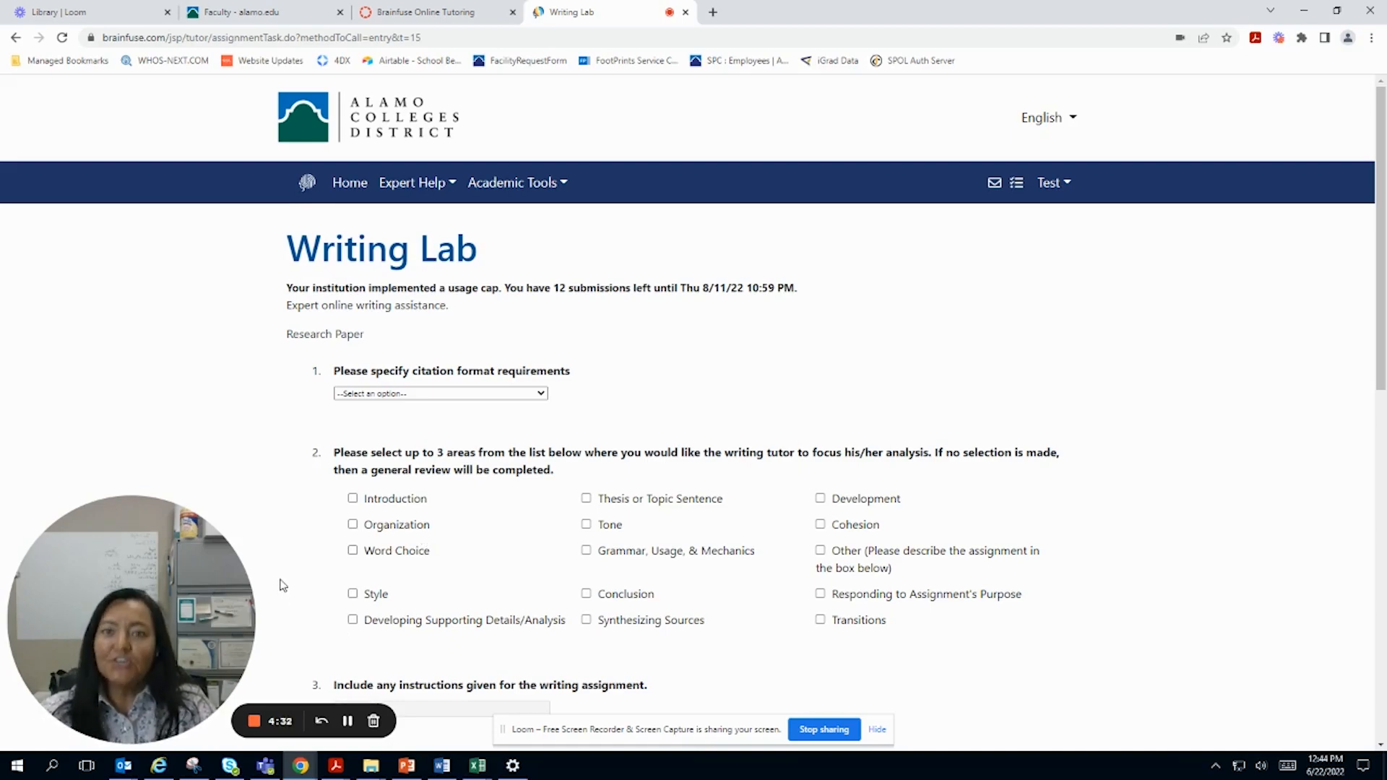
pyautogui.moveTo(297, 657)
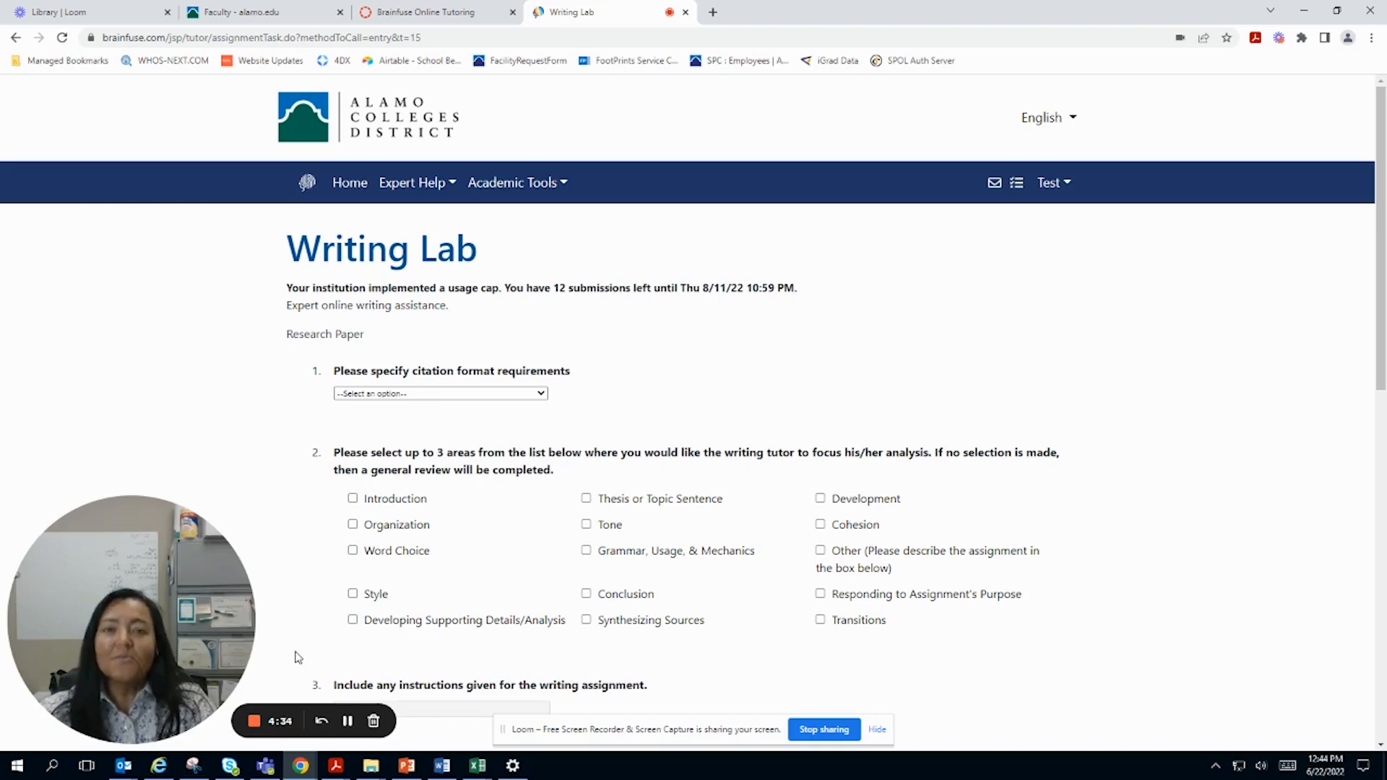